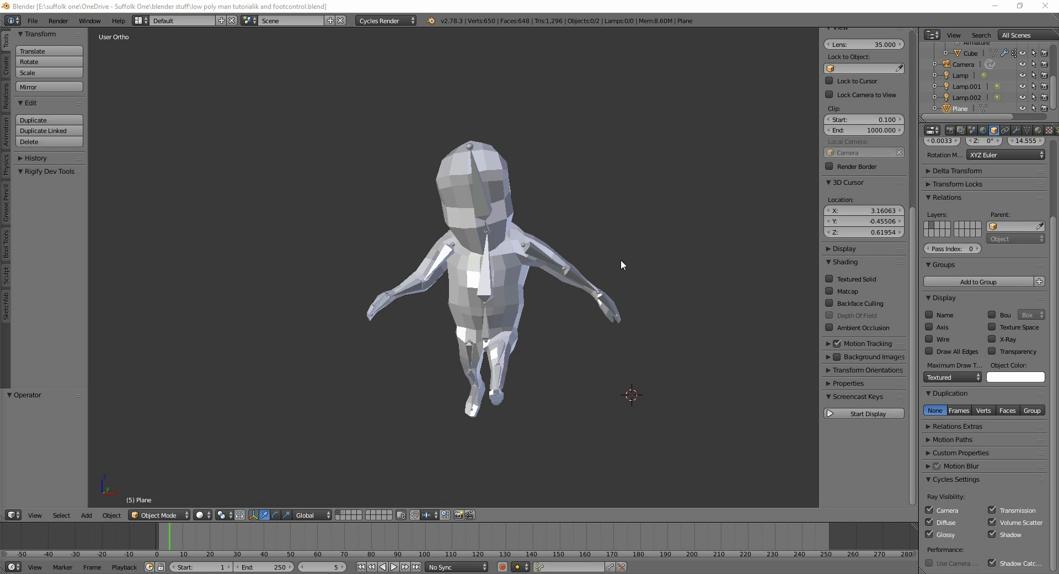
{"action": "mouse_move", "coordinate": [609, 361]}
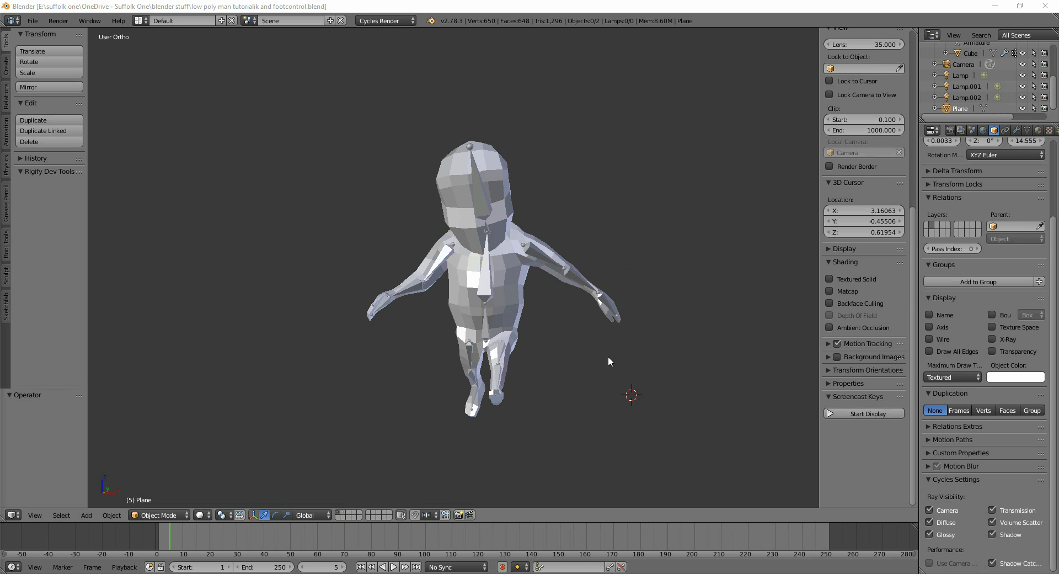
{"action": "mouse_move", "coordinate": [563, 371]}
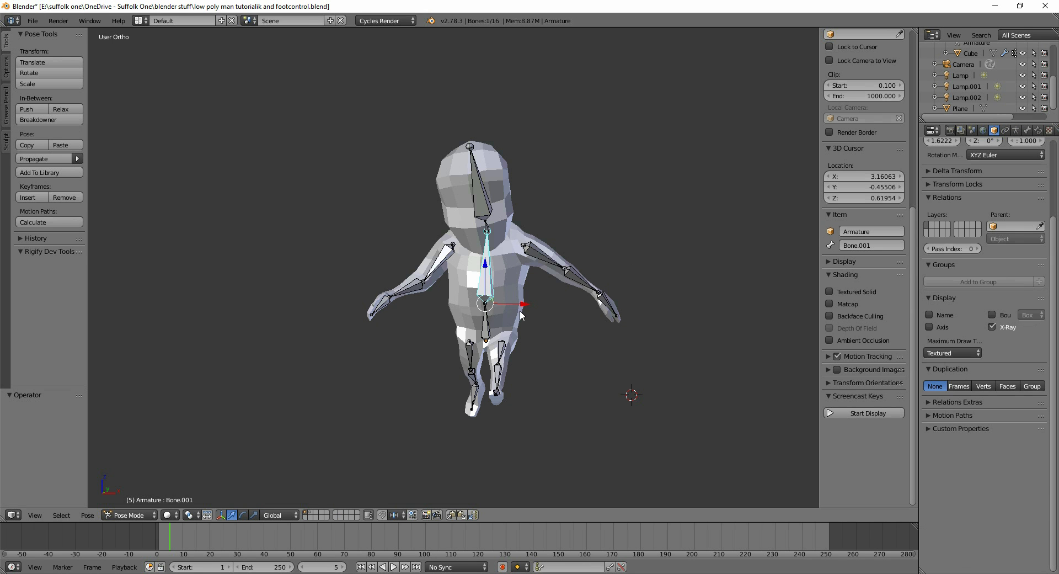
Select all bones in Pose Mode and clear their rotation, restoring the rest A-pose.
{"action": "key", "text": "a"}
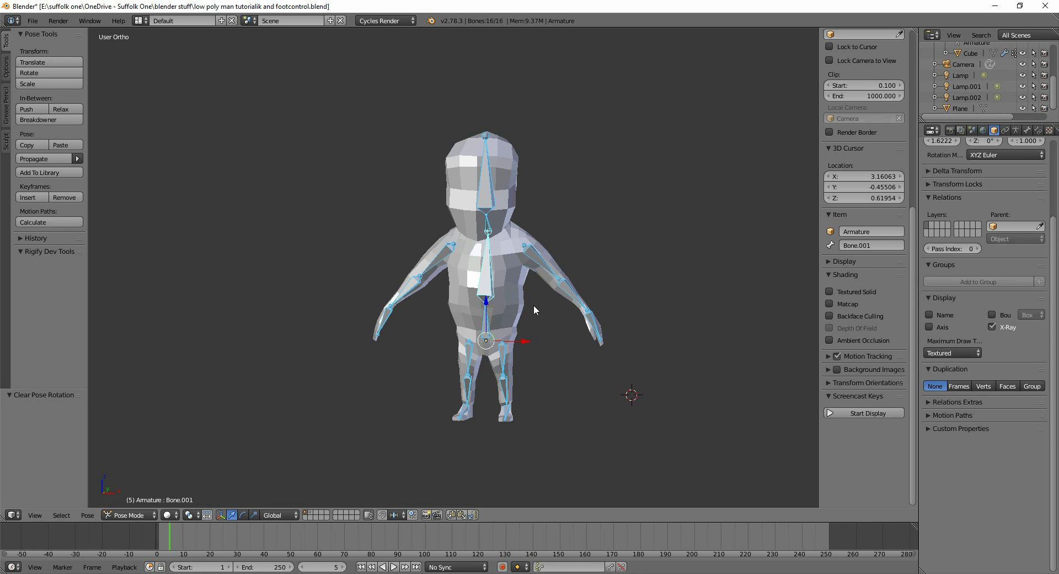
{"action": "mouse_move", "coordinate": [568, 352]}
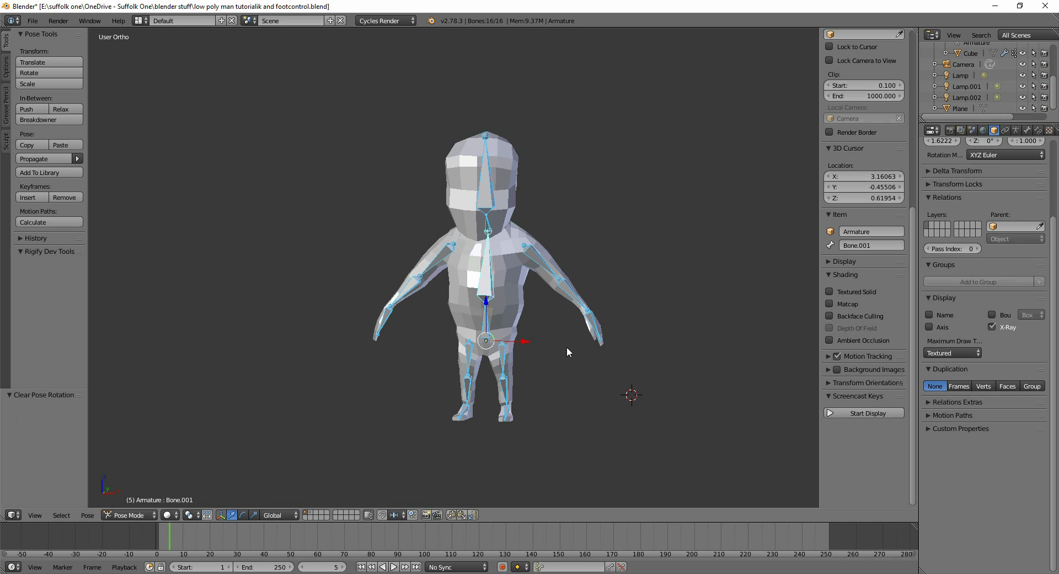
{"action": "mouse_move", "coordinate": [595, 292]}
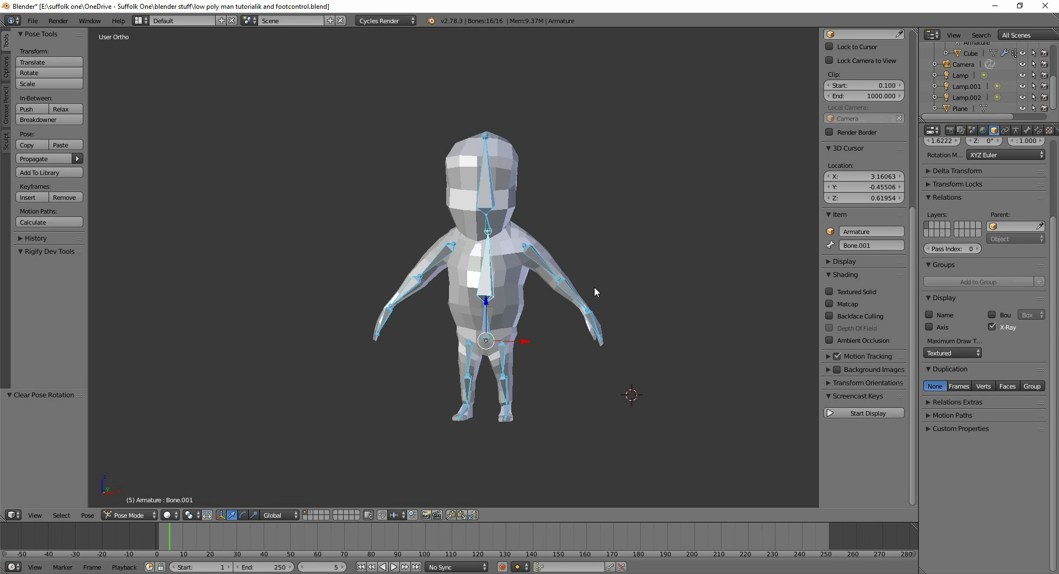
{"action": "mouse_move", "coordinate": [668, 309]}
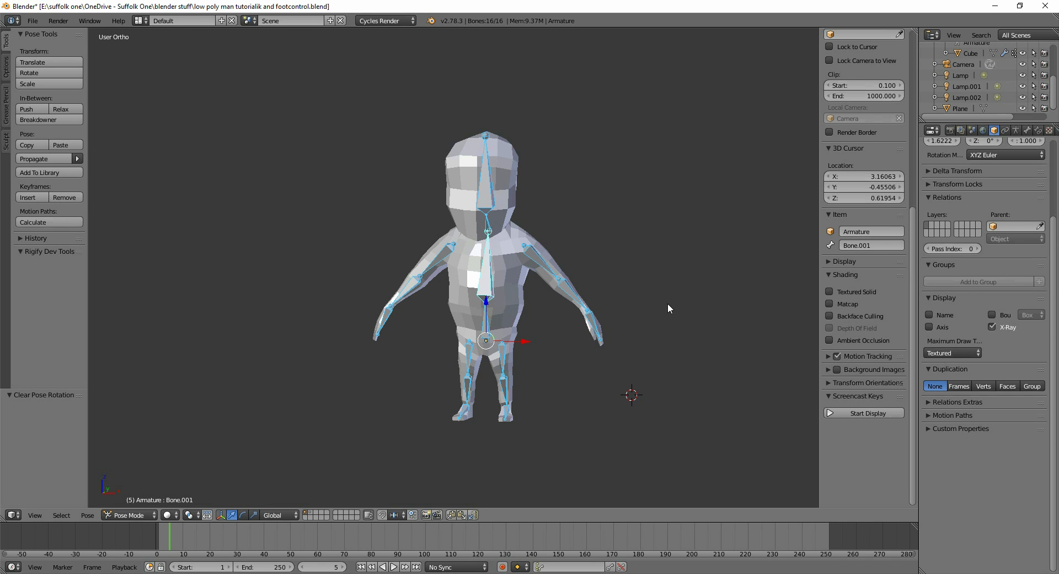
{"action": "mouse_move", "coordinate": [667, 313]}
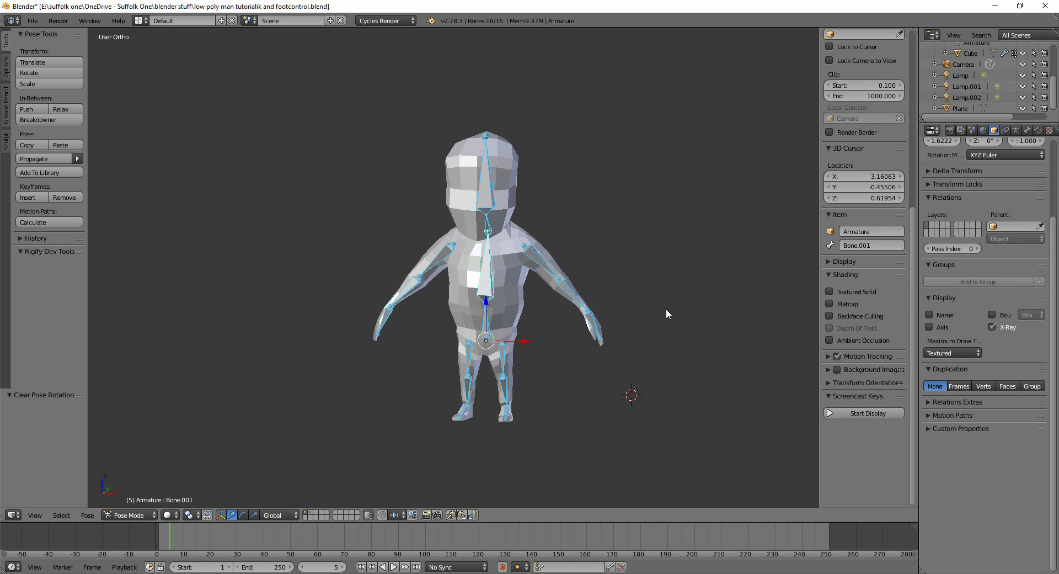
Hide the Cube mesh in the Outliner so only the armature bones show.
{"action": "left_click", "coordinate": [947, 59]}
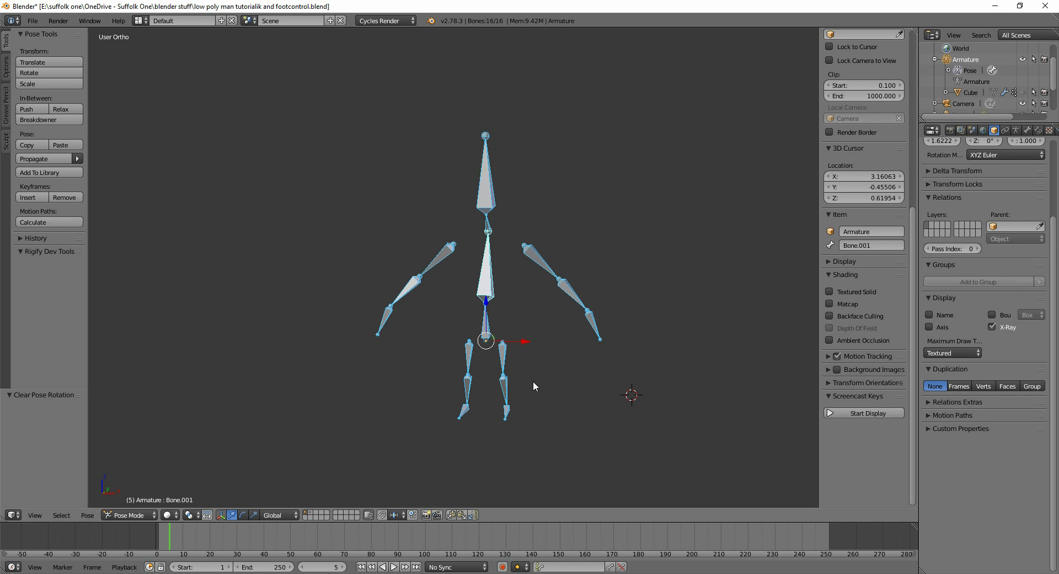
{"action": "mouse_move", "coordinate": [537, 407]}
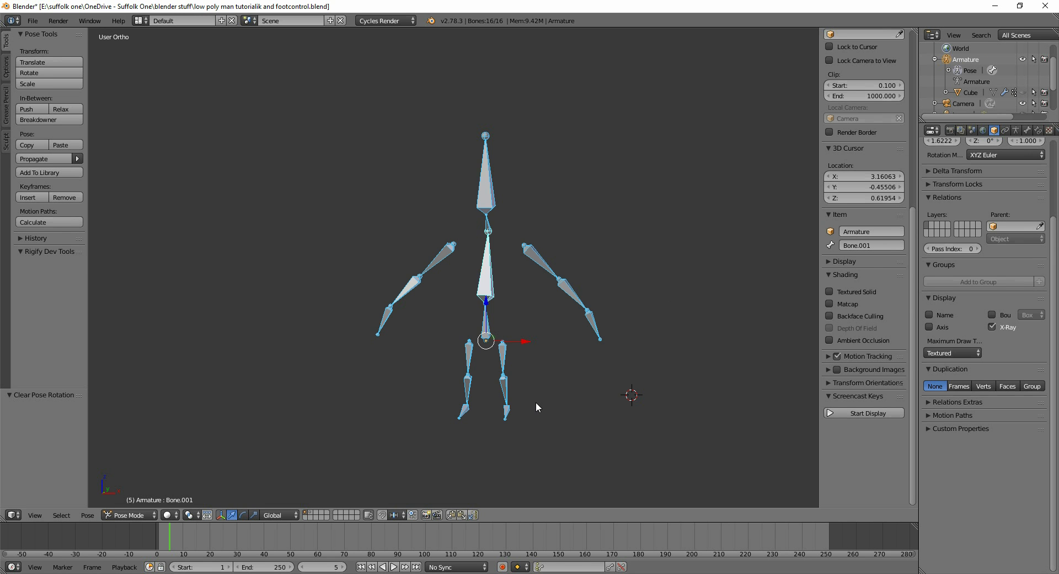
In Edit Mode, extrude short bones leg.l.001 from the knee and leg2.l.001 from the ankle.
{"action": "left_click", "coordinate": [129, 515]}
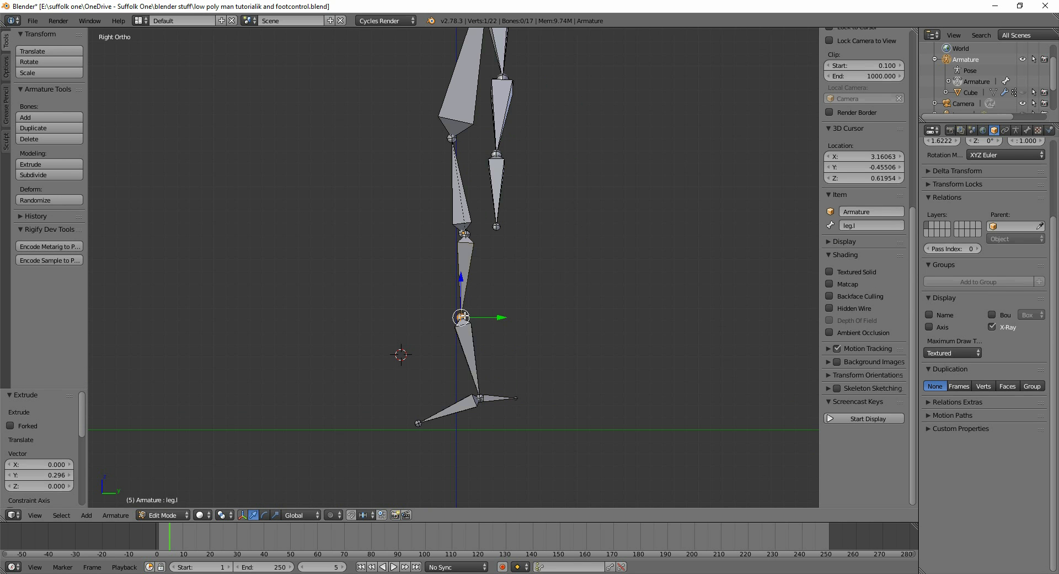
{"action": "mouse_move", "coordinate": [523, 345]}
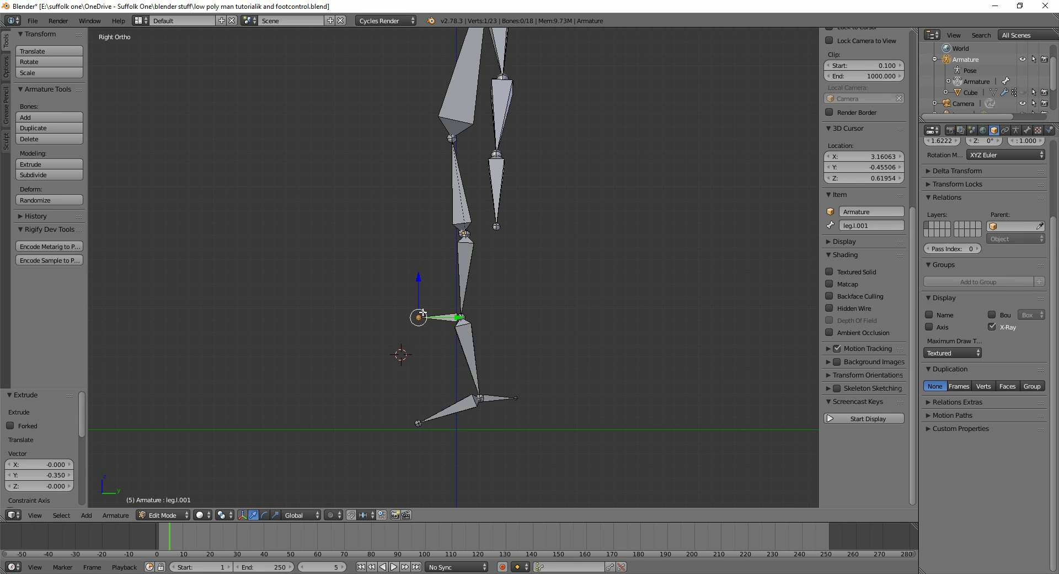
{"action": "left_click", "coordinate": [497, 397]}
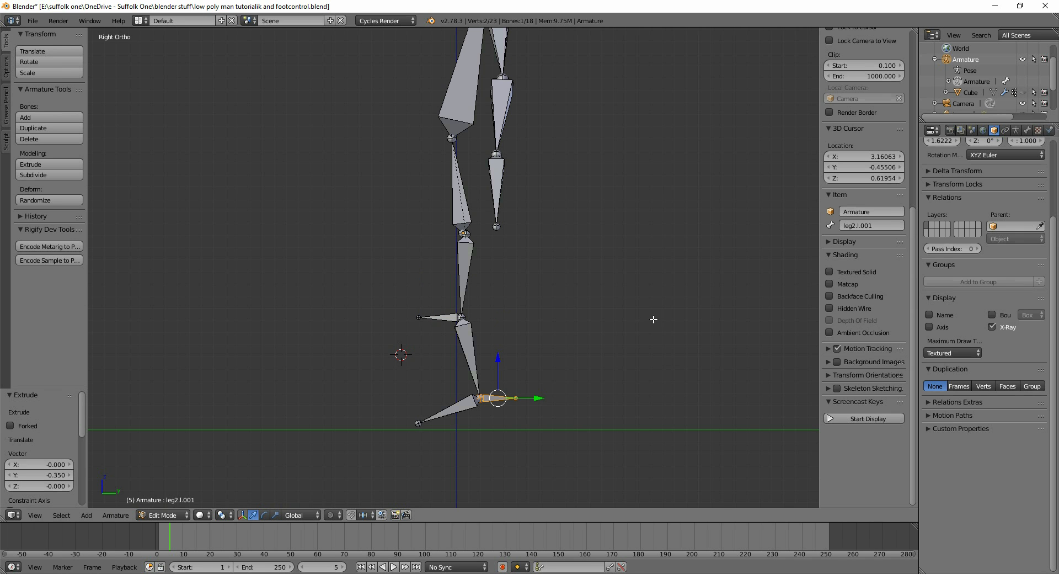
{"action": "left_click", "coordinate": [1027, 129]}
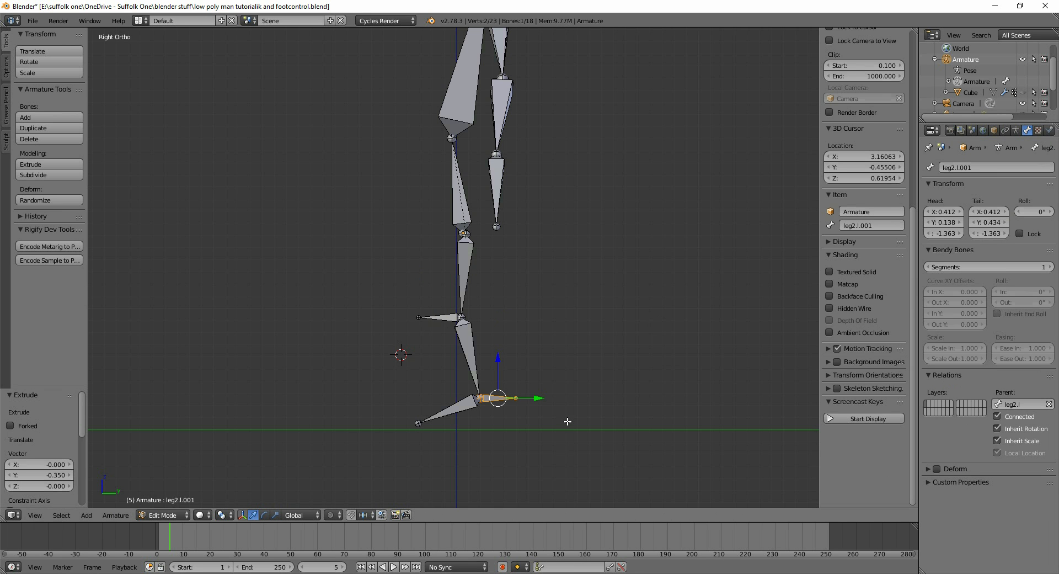
{"action": "mouse_move", "coordinate": [595, 320]}
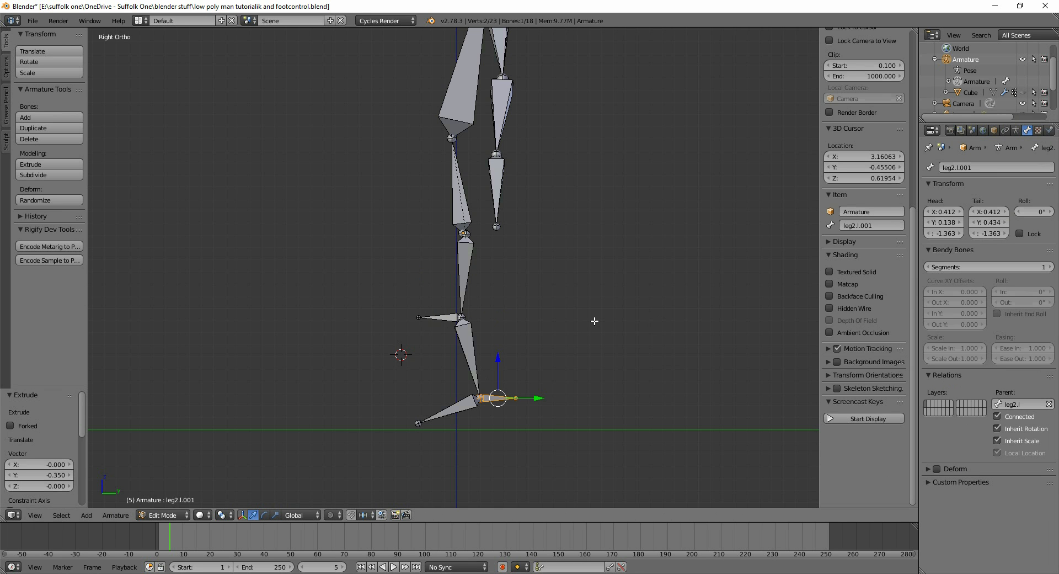
Clear the parent of the knee and ankle control bones and move the knee bone forward.
{"action": "left_click", "coordinate": [437, 316]}
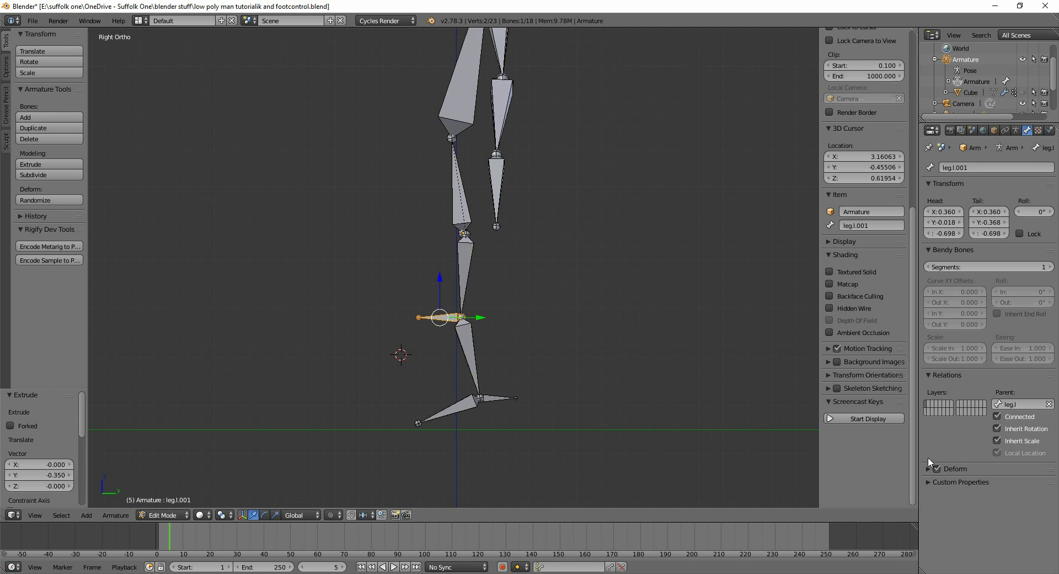
{"action": "mouse_move", "coordinate": [496, 395]}
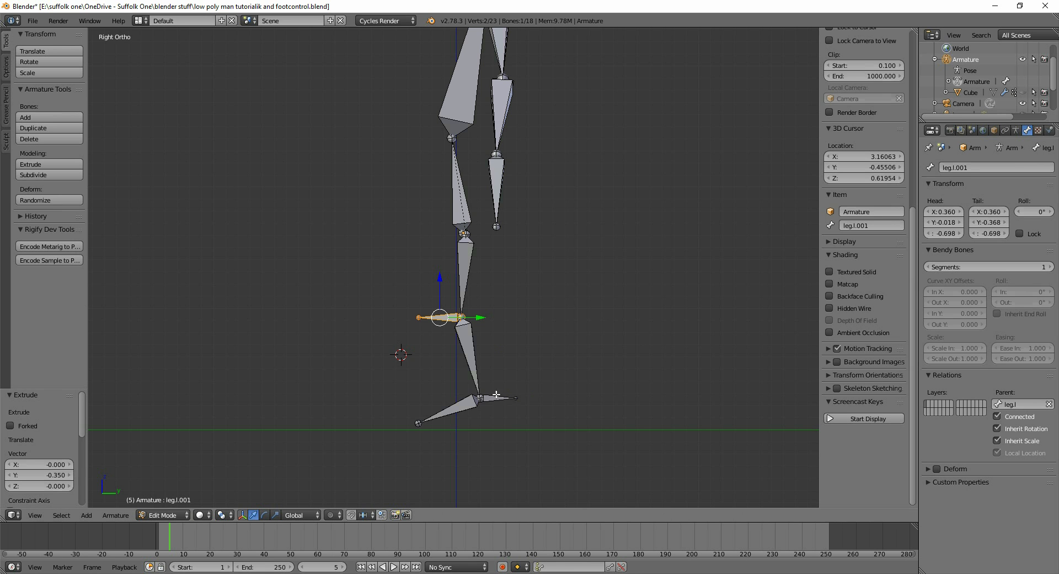
{"action": "left_click", "coordinate": [499, 397]}
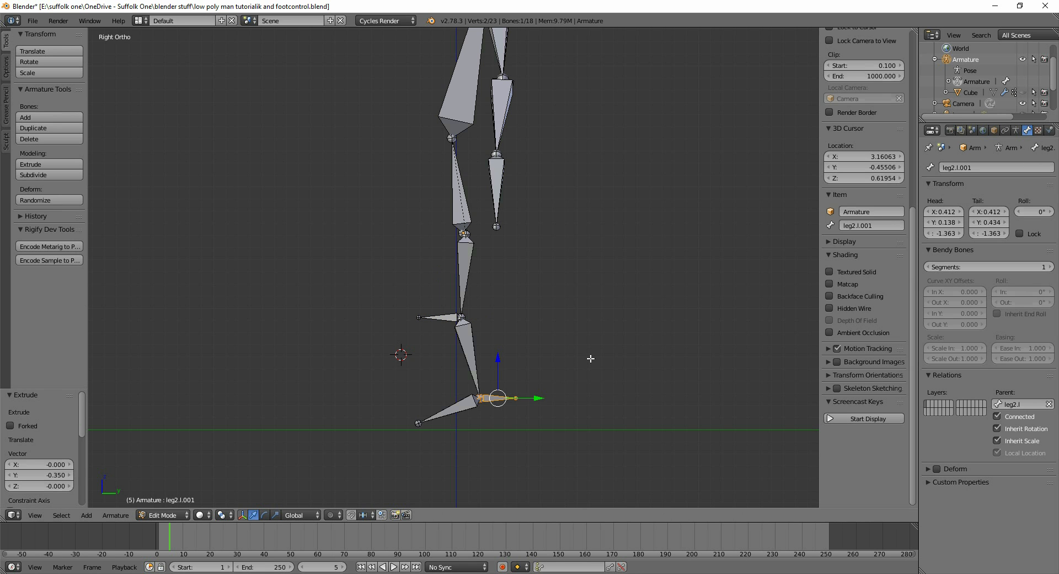
{"action": "key", "text": "alt+p"}
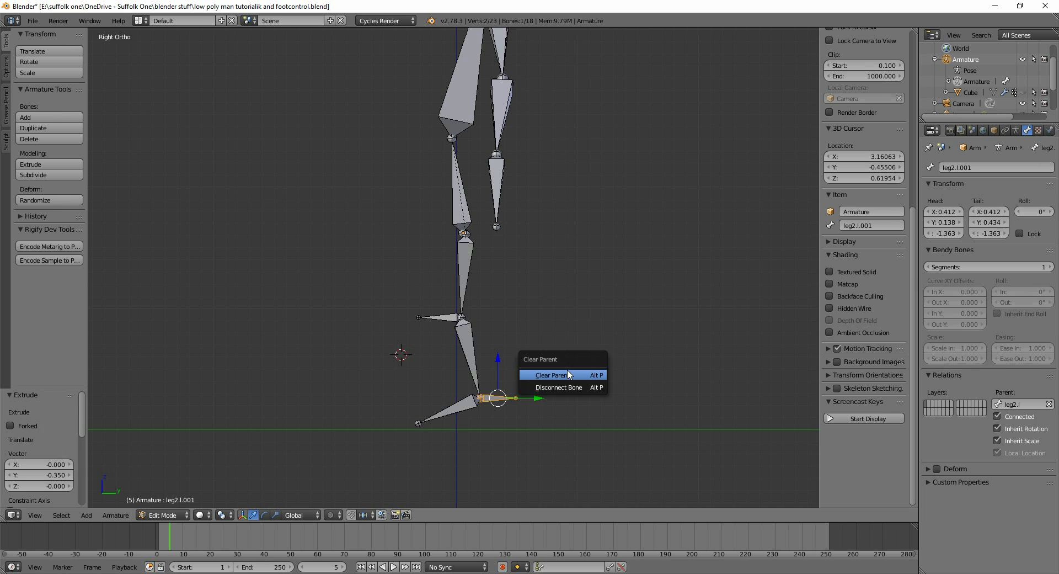
{"action": "left_click", "coordinate": [550, 375]}
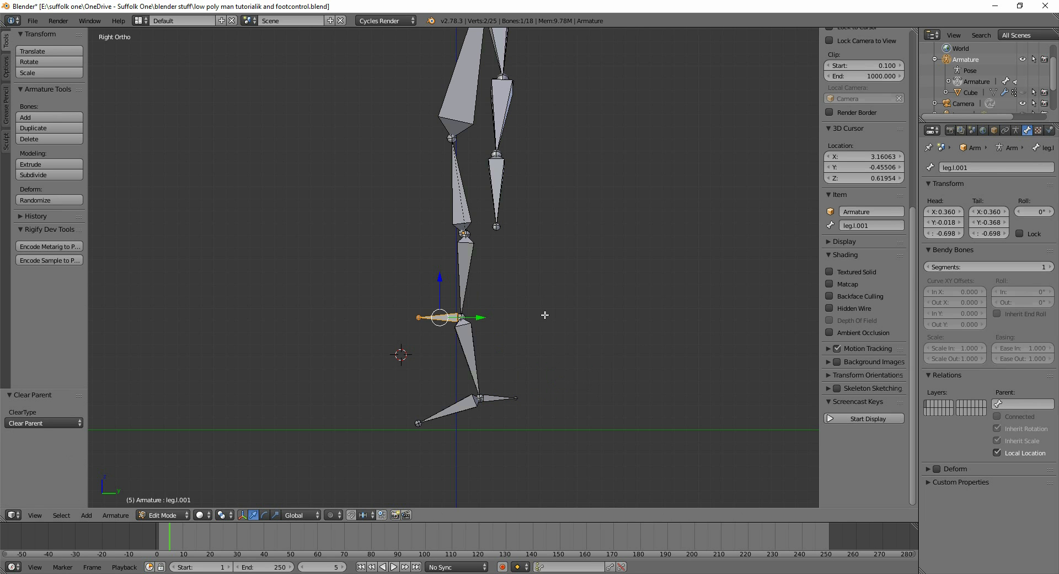
{"action": "mouse_move", "coordinate": [460, 348]}
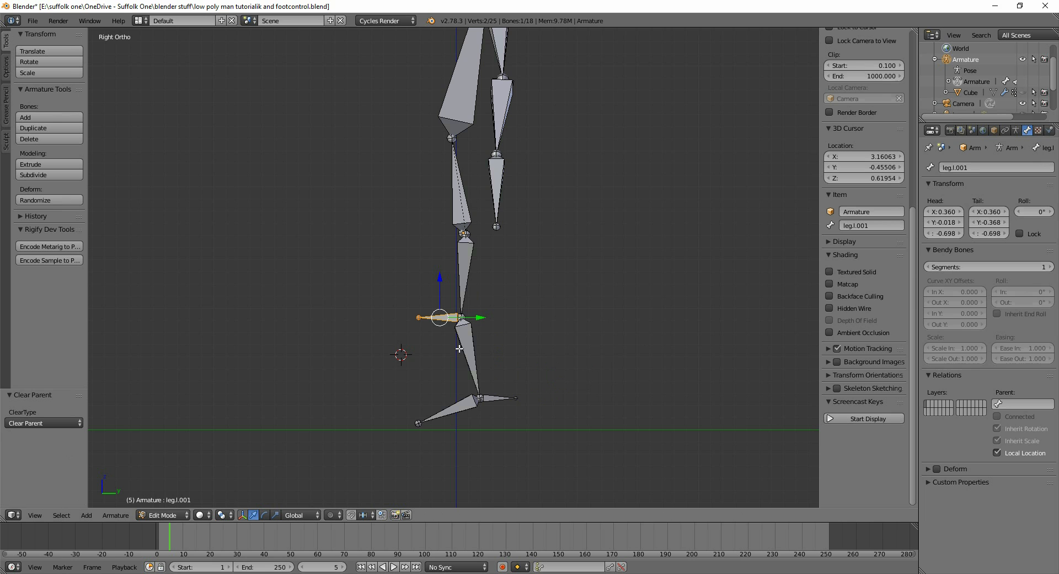
{"action": "left_click_drag", "start_coordinate": [439, 316], "coordinate": [365, 316]}
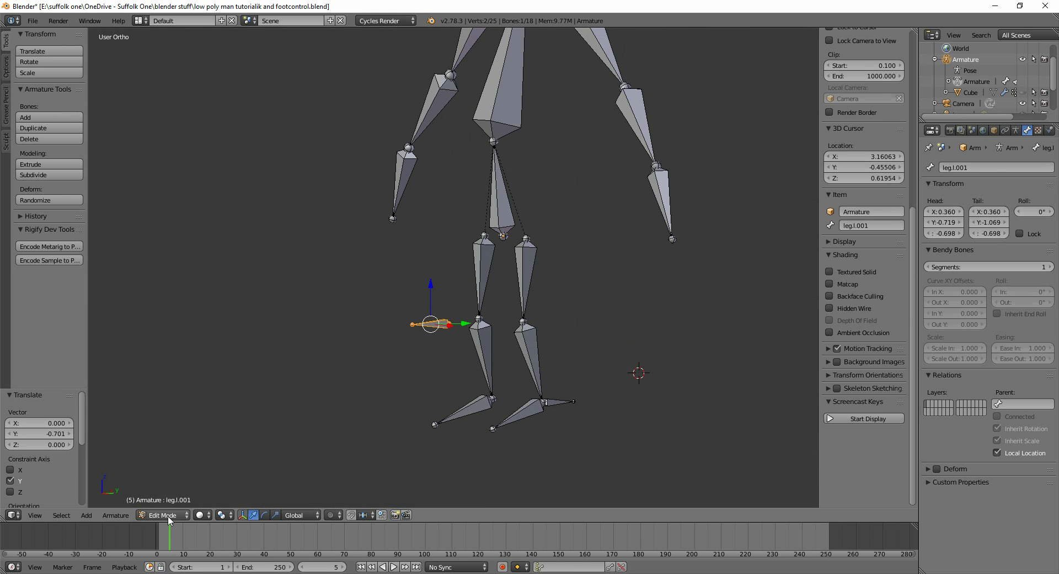
Add an Inverse Kinematics constraint to leg2.l with chain length 2, targeting Armature.
{"action": "left_click", "coordinate": [162, 515]}
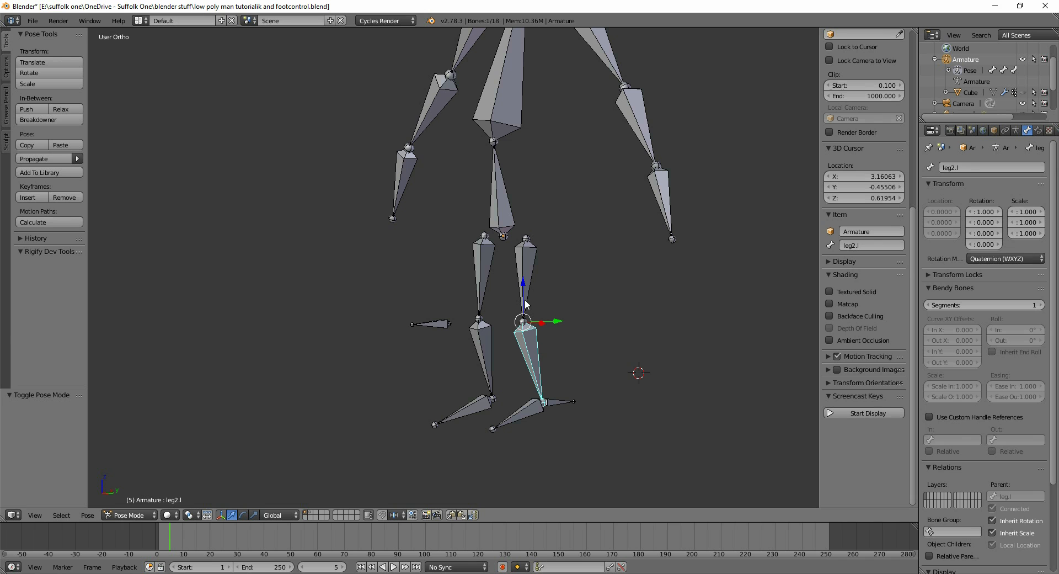
{"action": "mouse_move", "coordinate": [534, 248]}
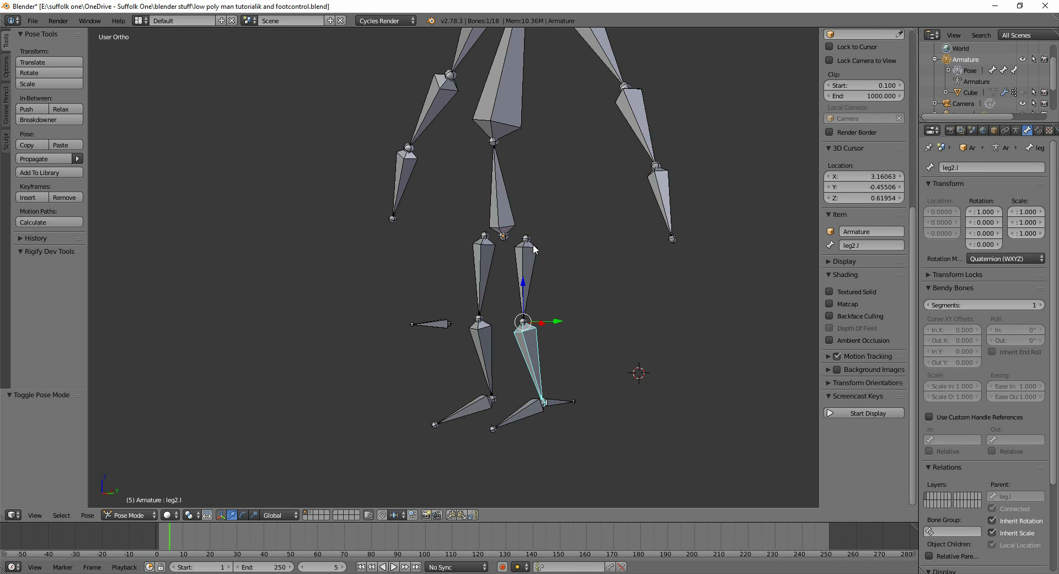
{"action": "mouse_move", "coordinate": [531, 350]}
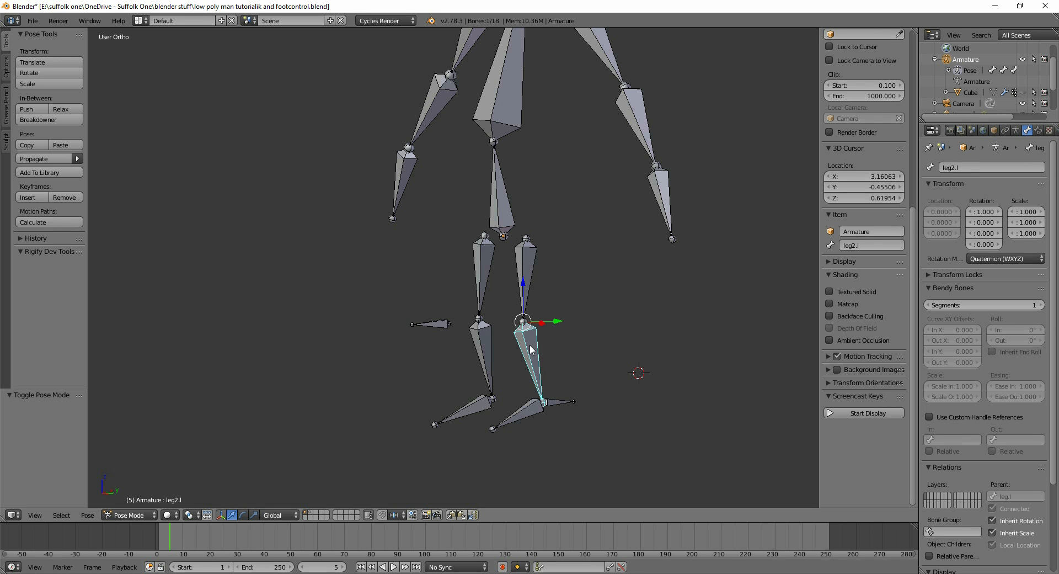
{"action": "mouse_move", "coordinate": [568, 347]}
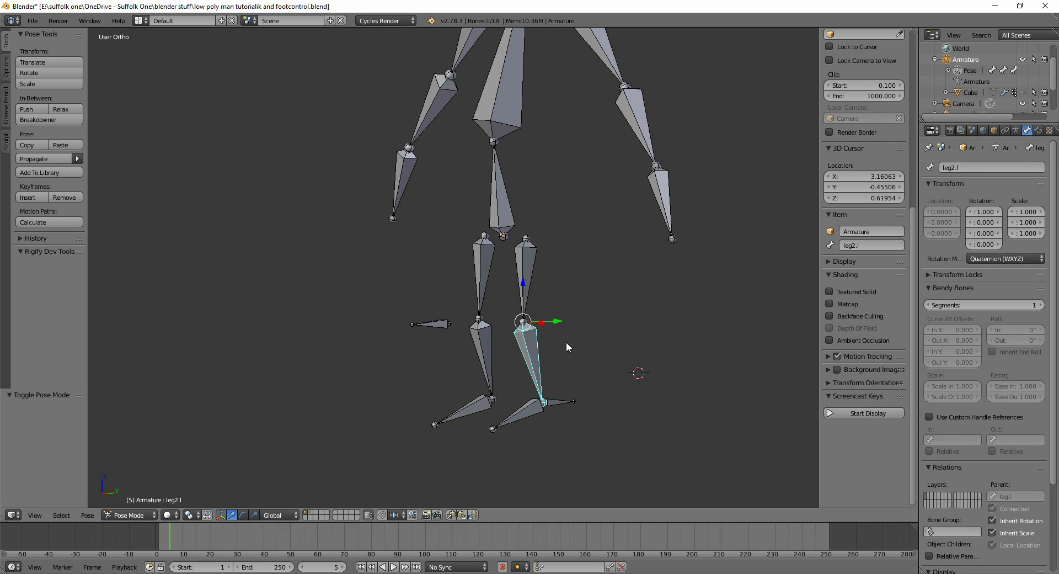
{"action": "left_click", "coordinate": [1019, 130]}
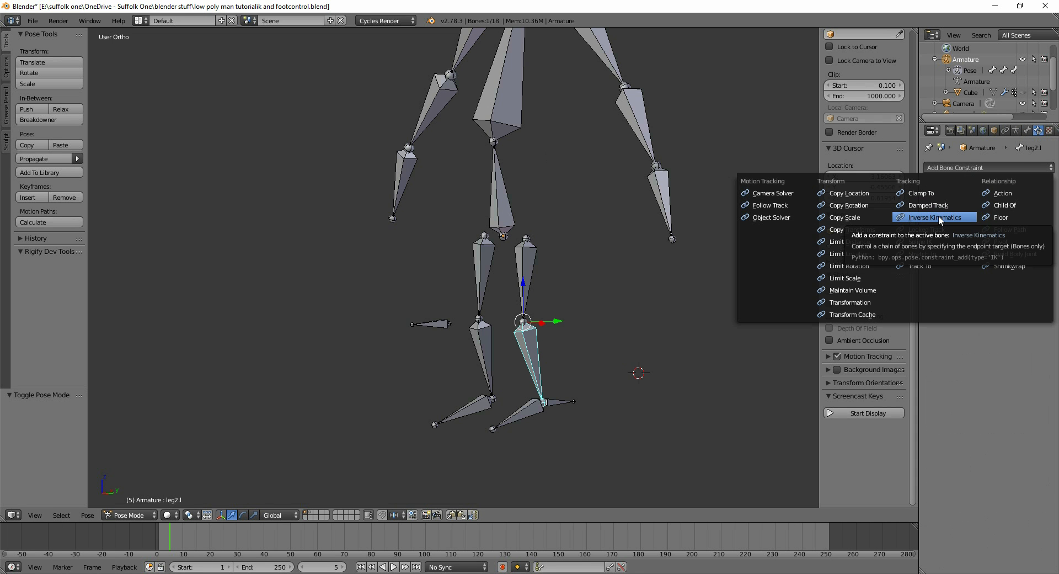
{"action": "left_click", "coordinate": [935, 217]}
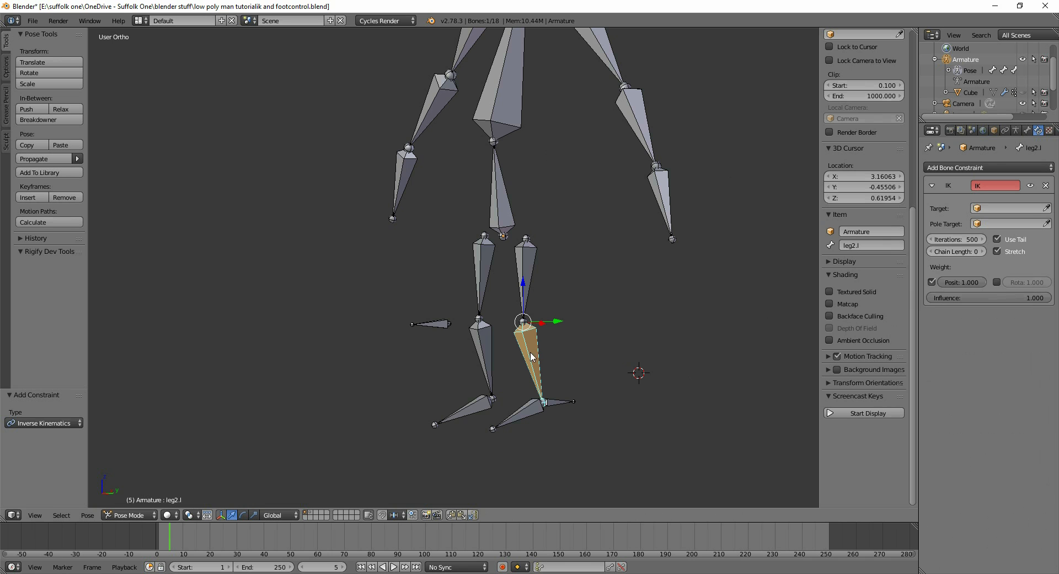
{"action": "mouse_move", "coordinate": [870, 272]}
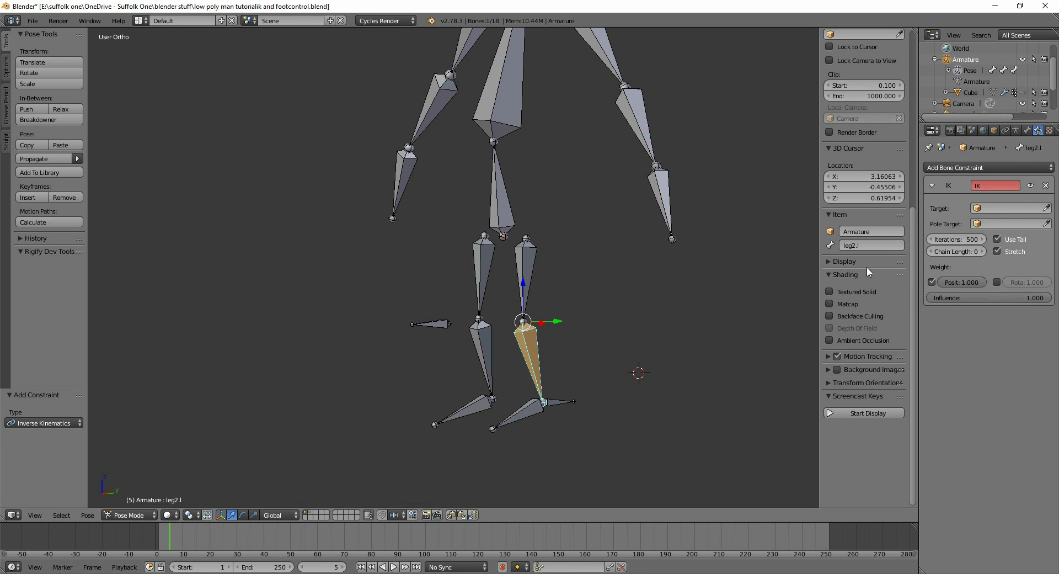
{"action": "left_click", "coordinate": [982, 251]}
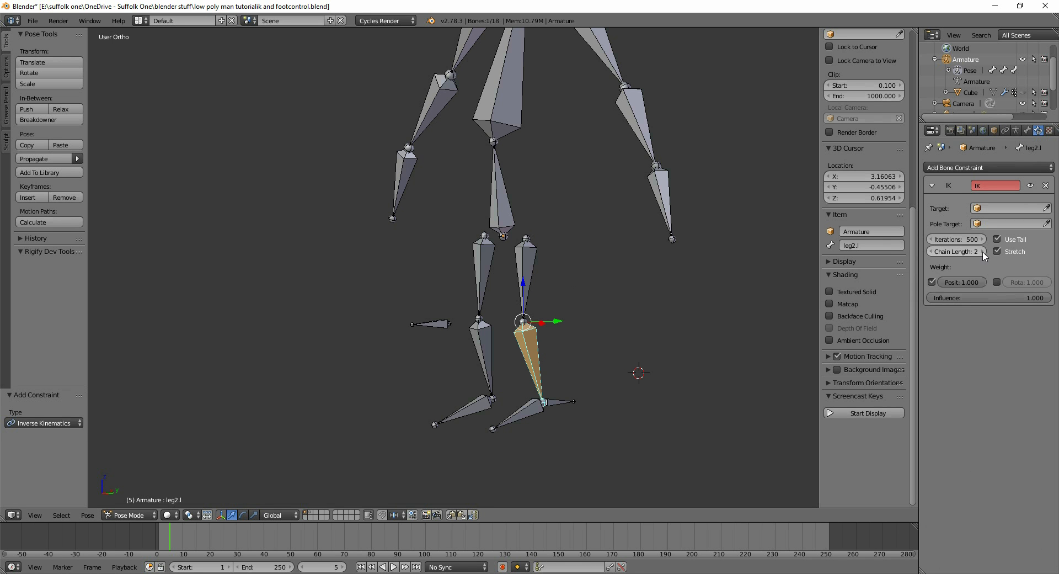
{"action": "left_click", "coordinate": [1011, 223]}
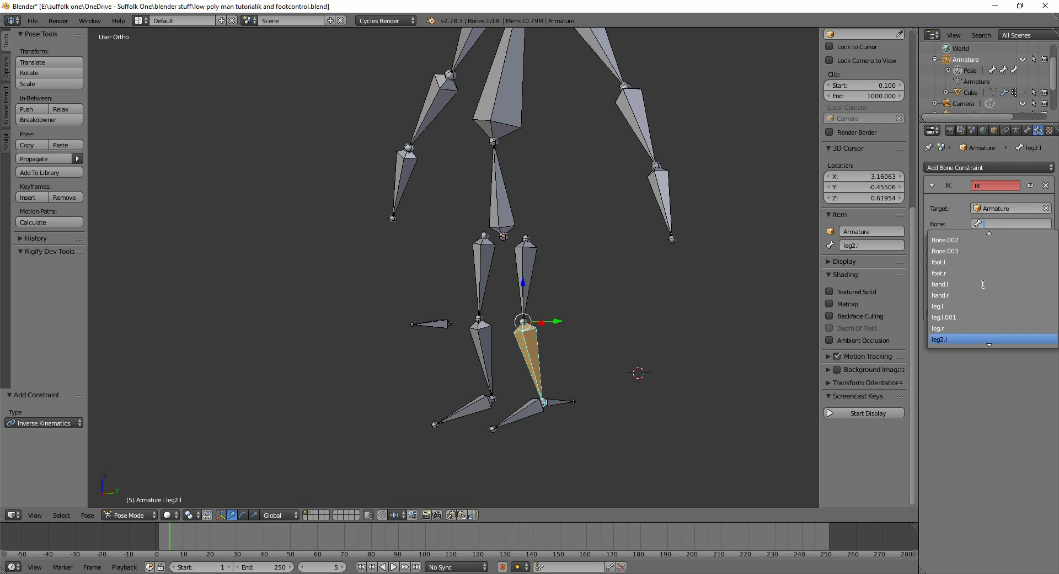
{"action": "left_click", "coordinate": [942, 338]}
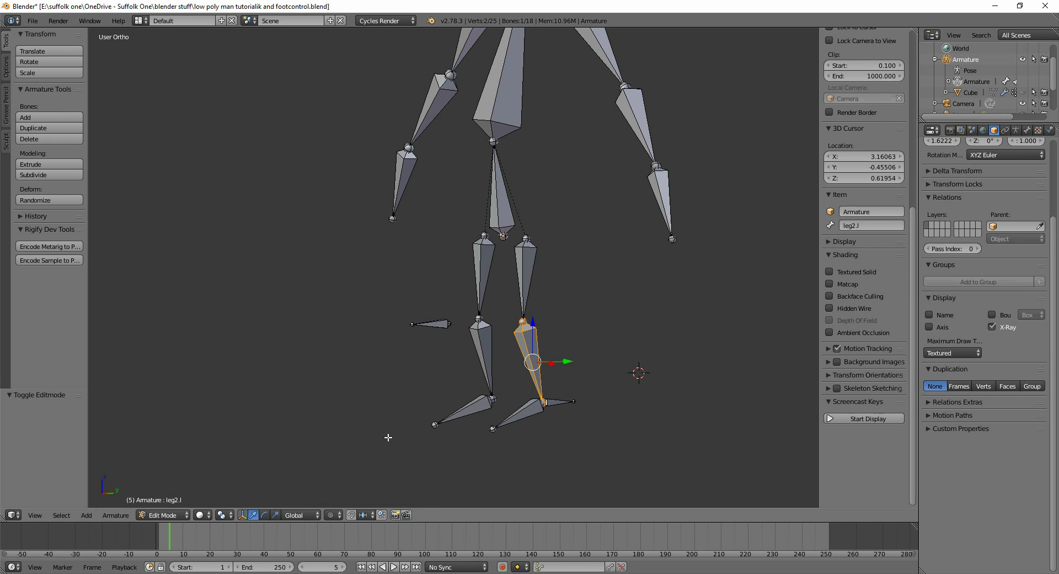
Name the ankle bone ik.target.l and the knee-side bone ik.pole.l, then return to Object Mode.
{"action": "left_click", "coordinate": [562, 401]}
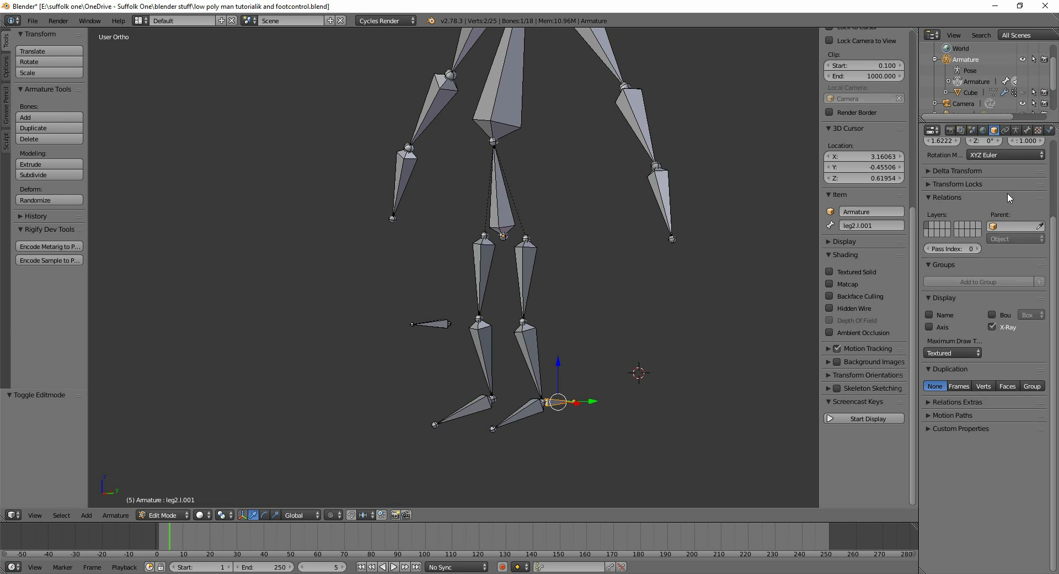
{"action": "left_click", "coordinate": [1015, 129]}
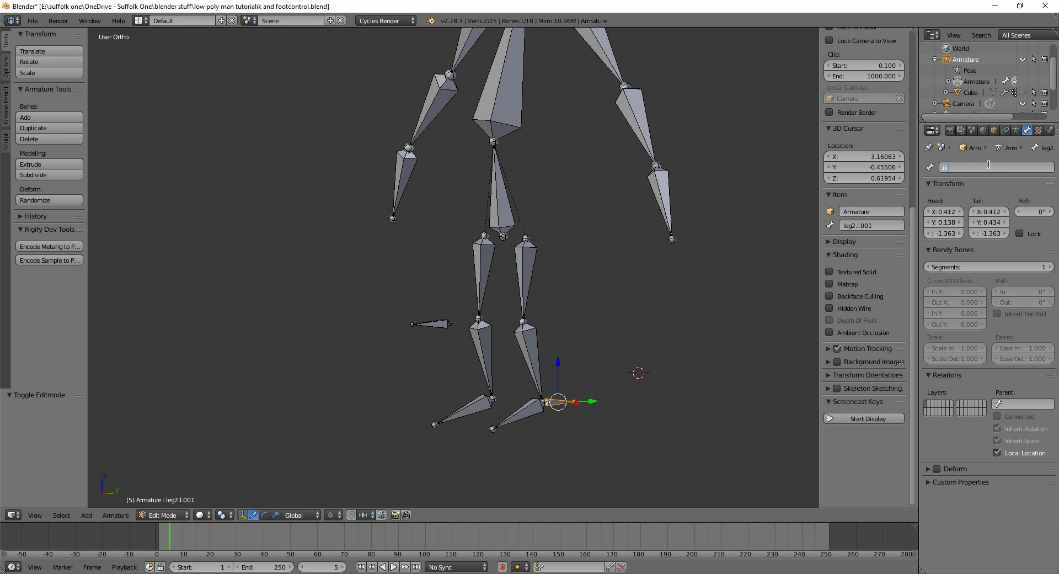
{"action": "left_click", "coordinate": [425, 324]}
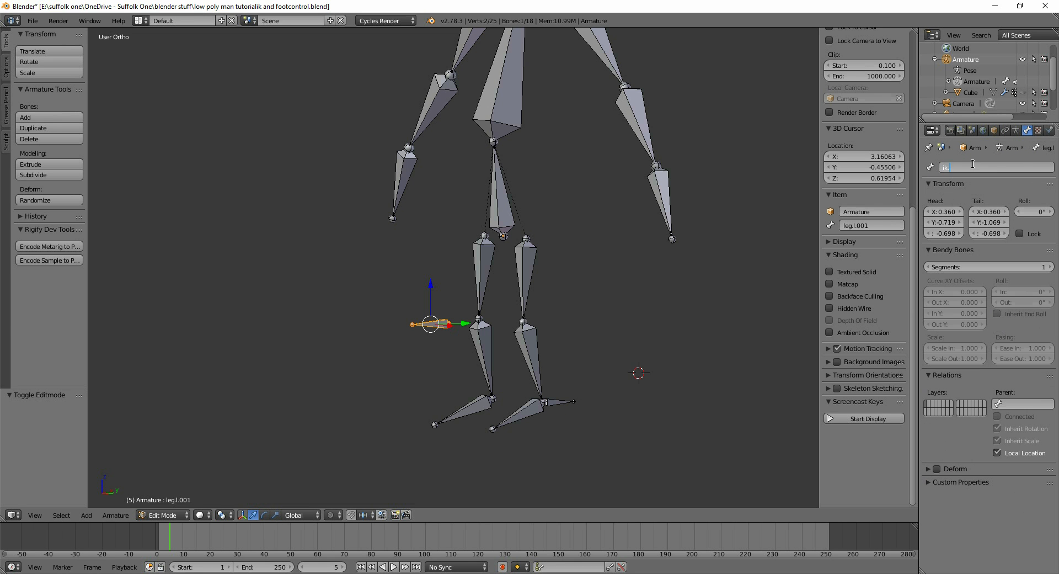
{"action": "left_click", "coordinate": [531, 345]}
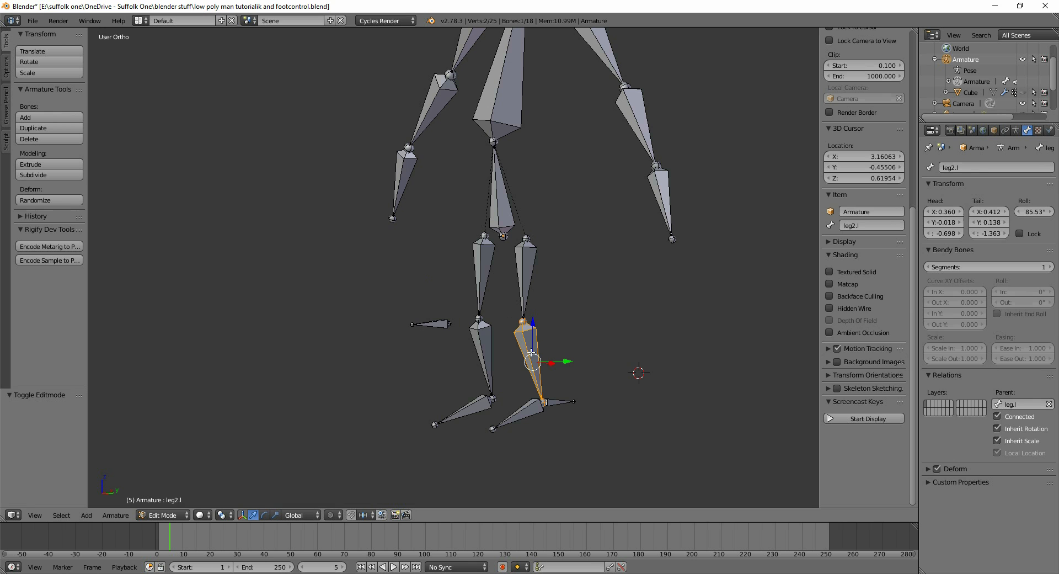
{"action": "mouse_move", "coordinate": [505, 445]}
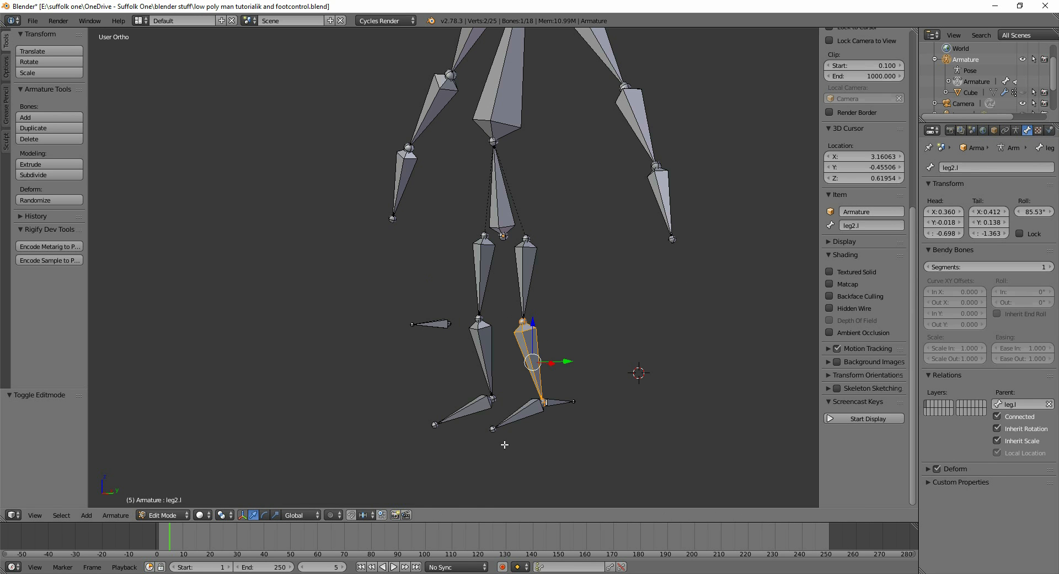
{"action": "left_click", "coordinate": [160, 514]}
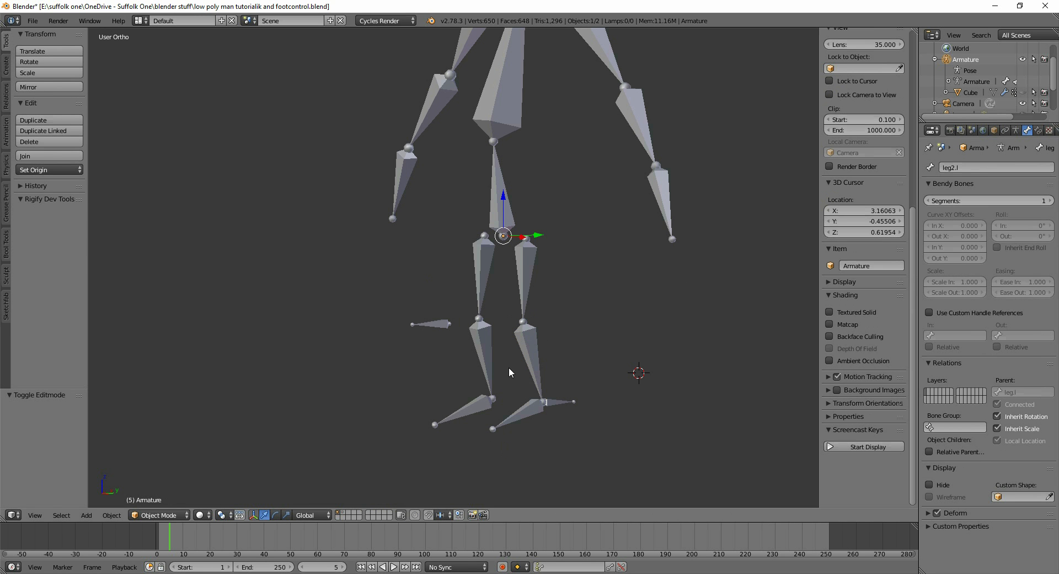
In Pose Mode, set the shin IK constraint's target bone to ik.target.l.
{"action": "left_click", "coordinate": [127, 514]}
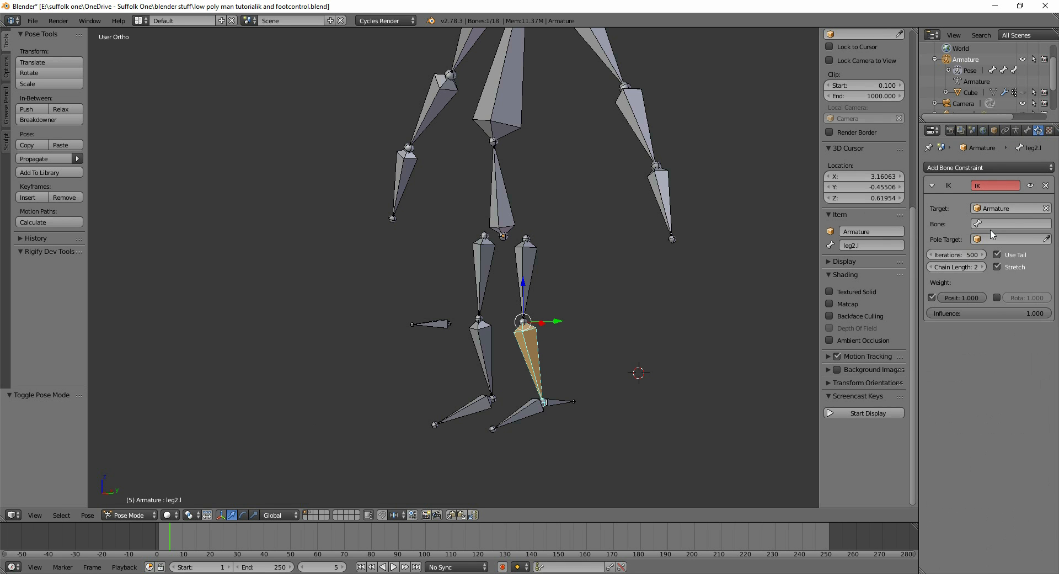
{"action": "left_click", "coordinate": [1048, 208]}
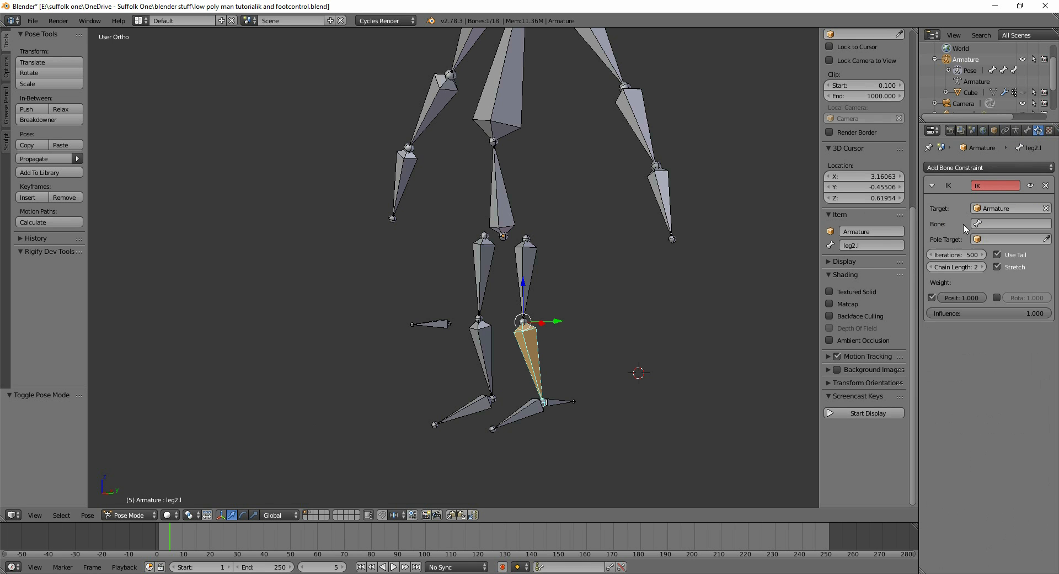
{"action": "left_click", "coordinate": [1010, 223]}
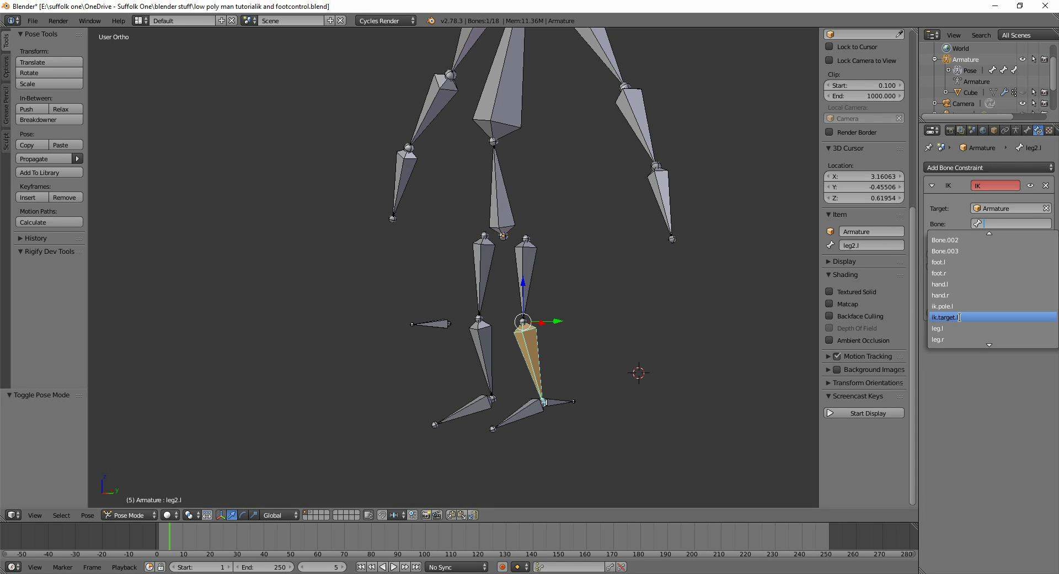
{"action": "left_click", "coordinate": [948, 317]}
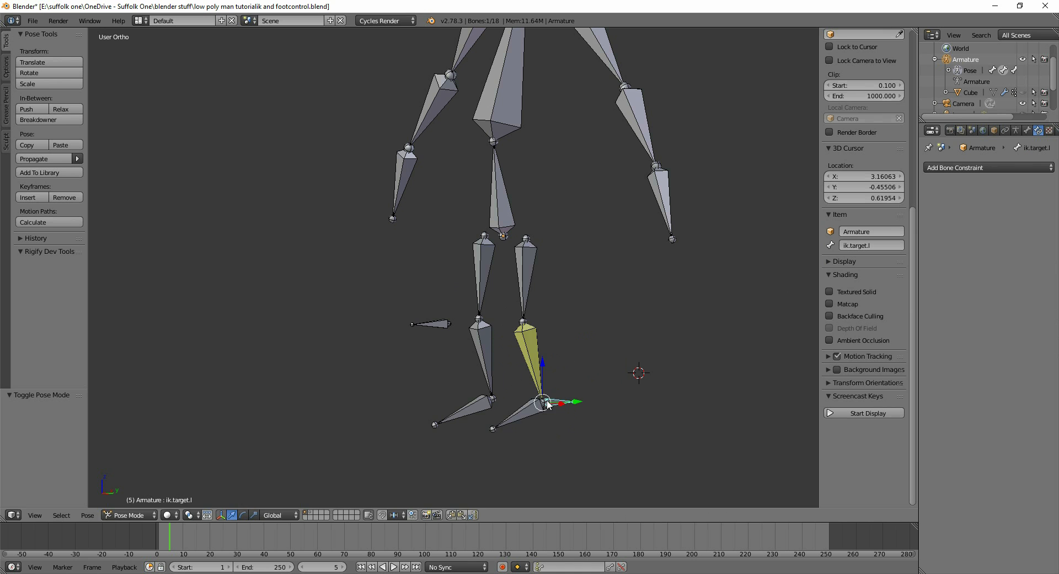
{"action": "left_click_drag", "start_coordinate": [541, 402], "coordinate": [564, 376]}
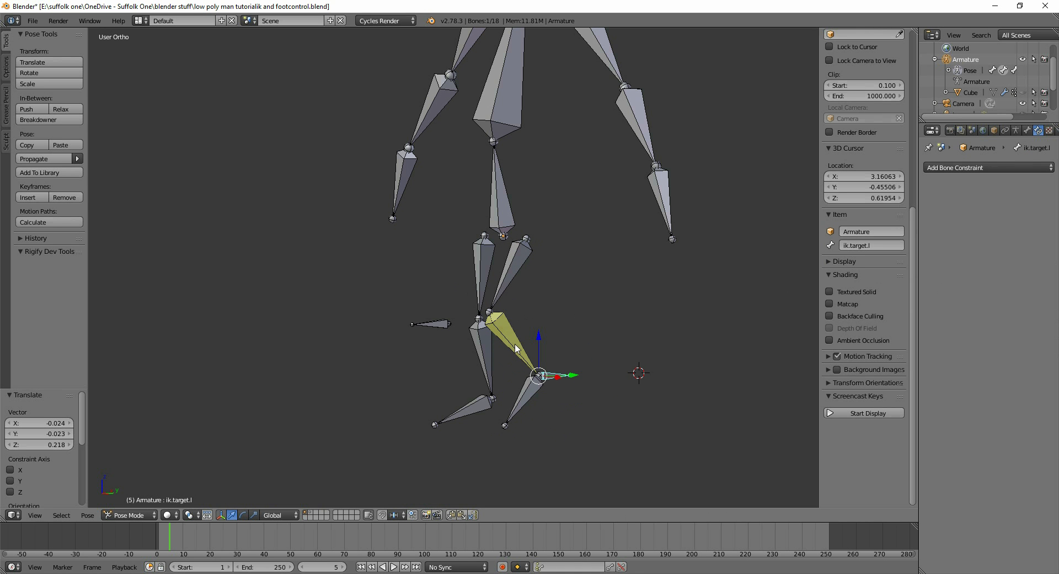
{"action": "mouse_move", "coordinate": [444, 330]}
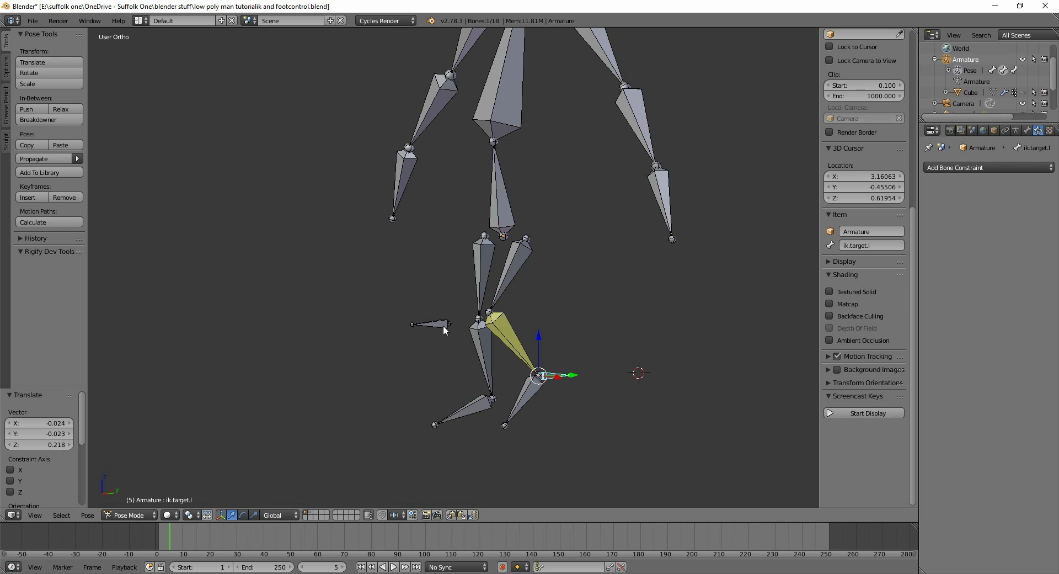
{"action": "mouse_move", "coordinate": [611, 350]}
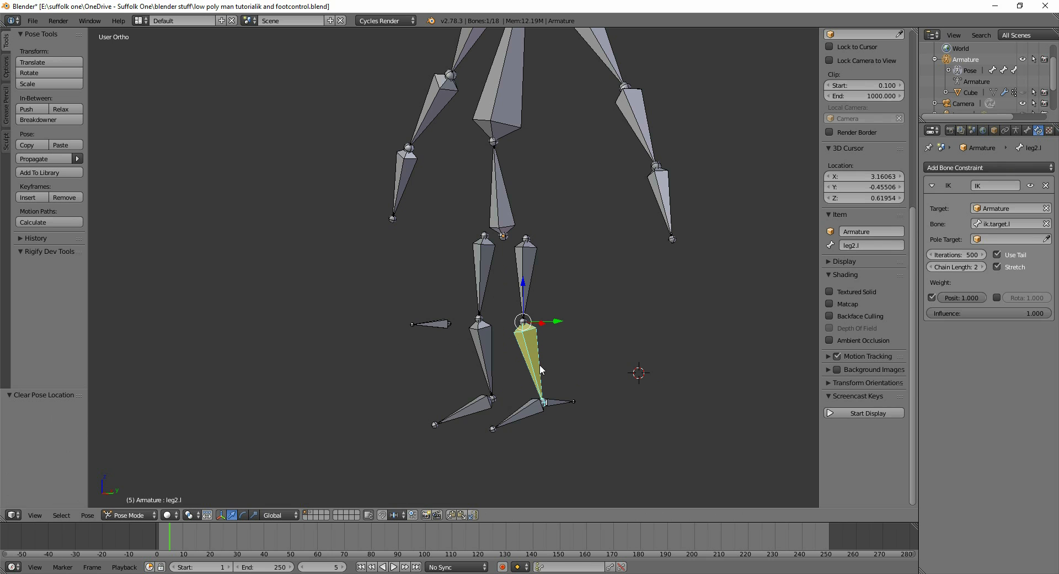
{"action": "left_click", "coordinate": [1048, 238]}
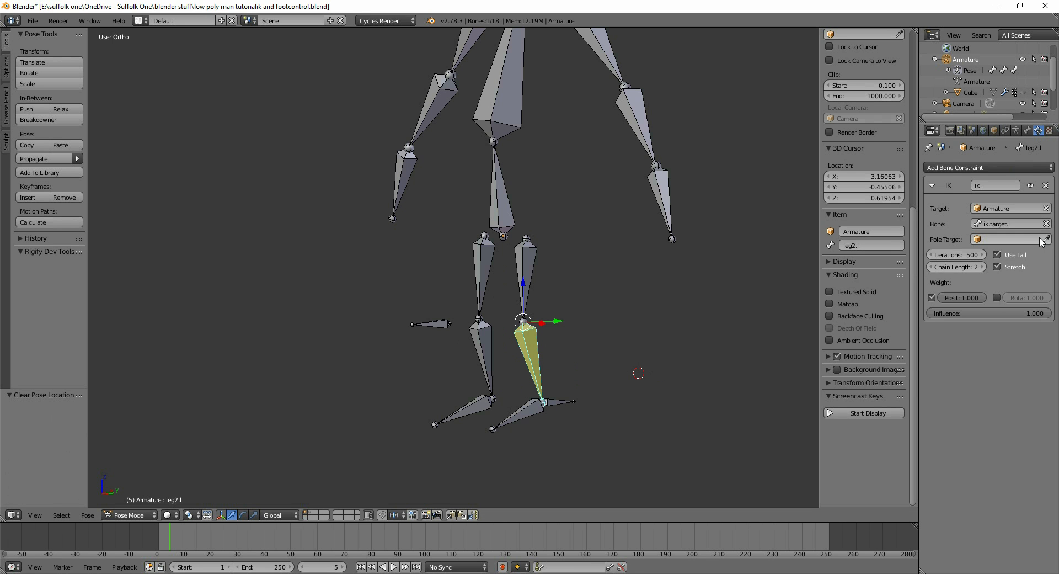
Set the IK pole target to Armature bone ik.pole.l with a 90° pole angle.
{"action": "left_click", "coordinate": [1006, 238]}
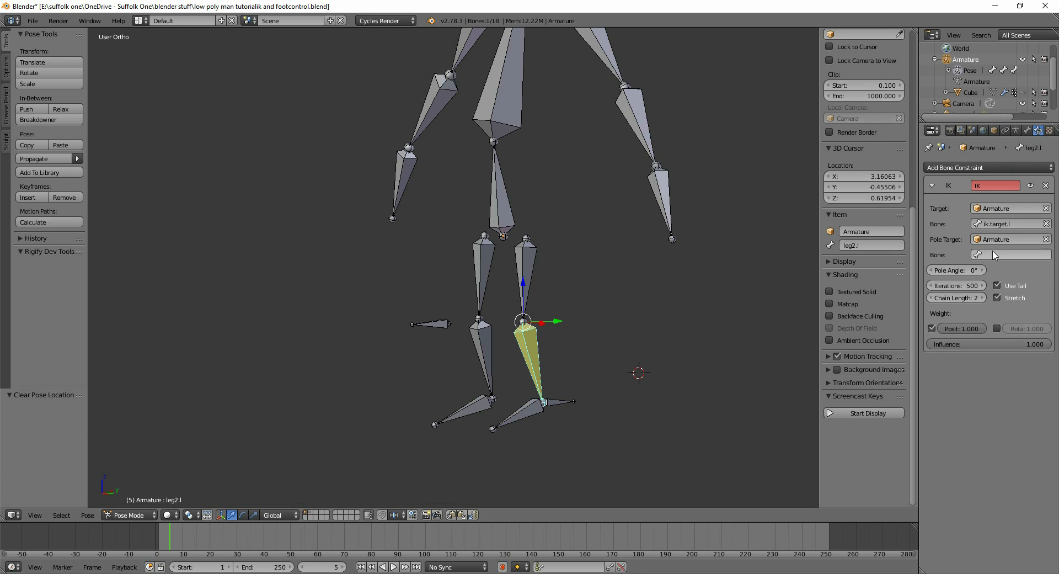
{"action": "left_click", "coordinate": [1006, 254]}
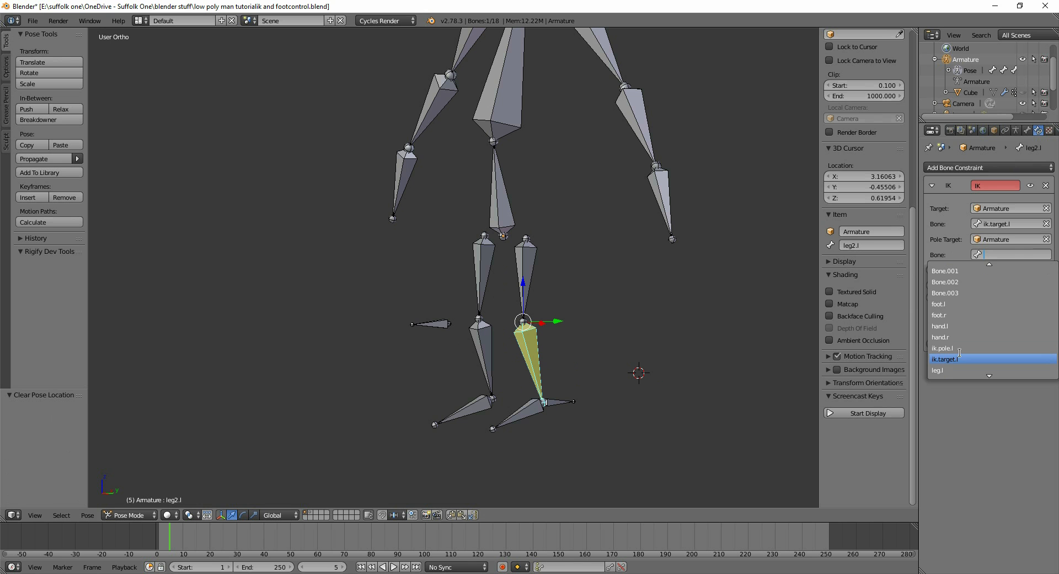
{"action": "left_click", "coordinate": [942, 347]}
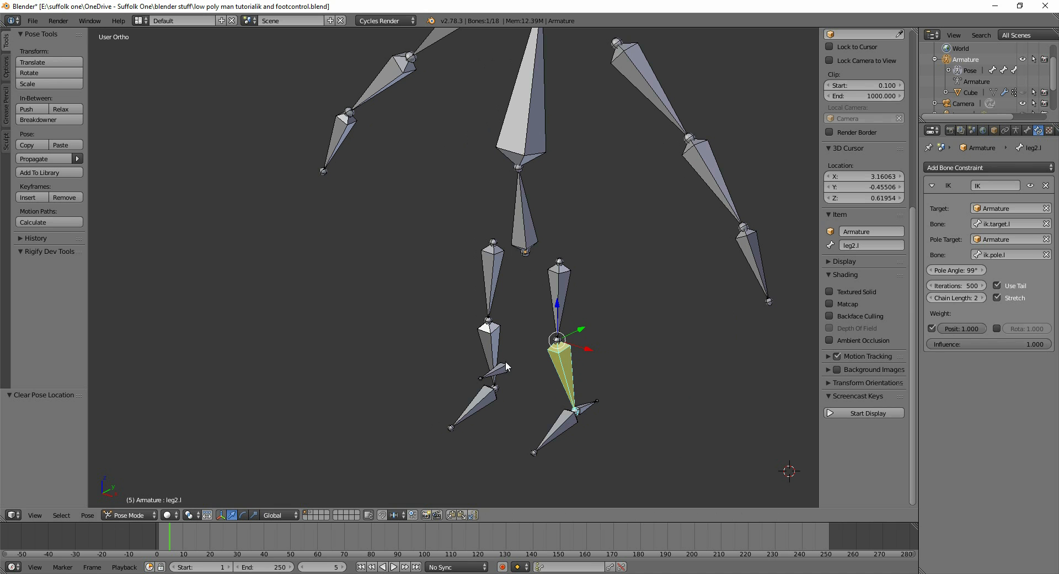
{"action": "left_click", "coordinate": [955, 271]}
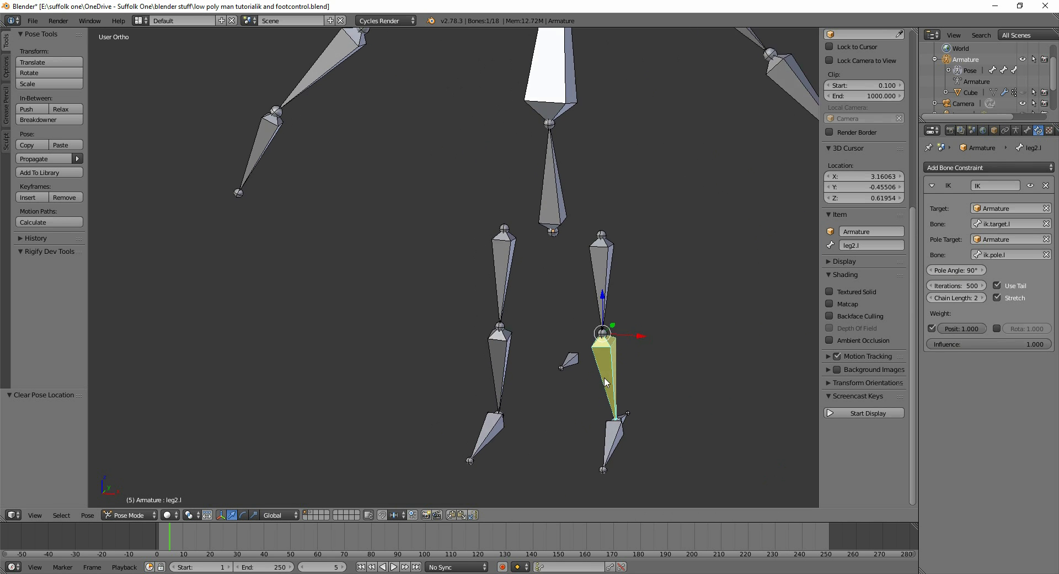
{"action": "left_click", "coordinate": [496, 365]}
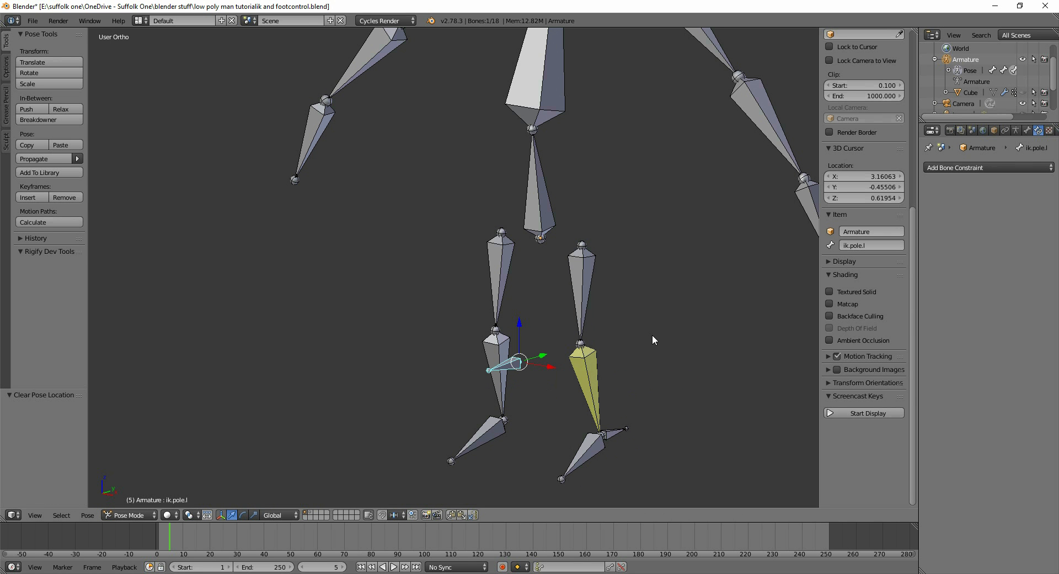
{"action": "mouse_move", "coordinate": [617, 462]}
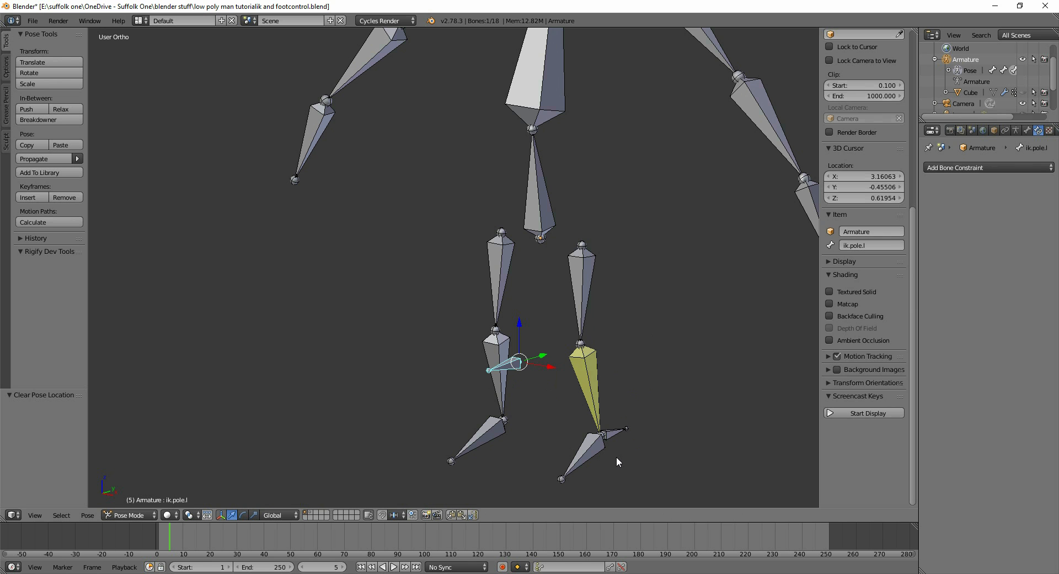
{"action": "mouse_move", "coordinate": [617, 456]}
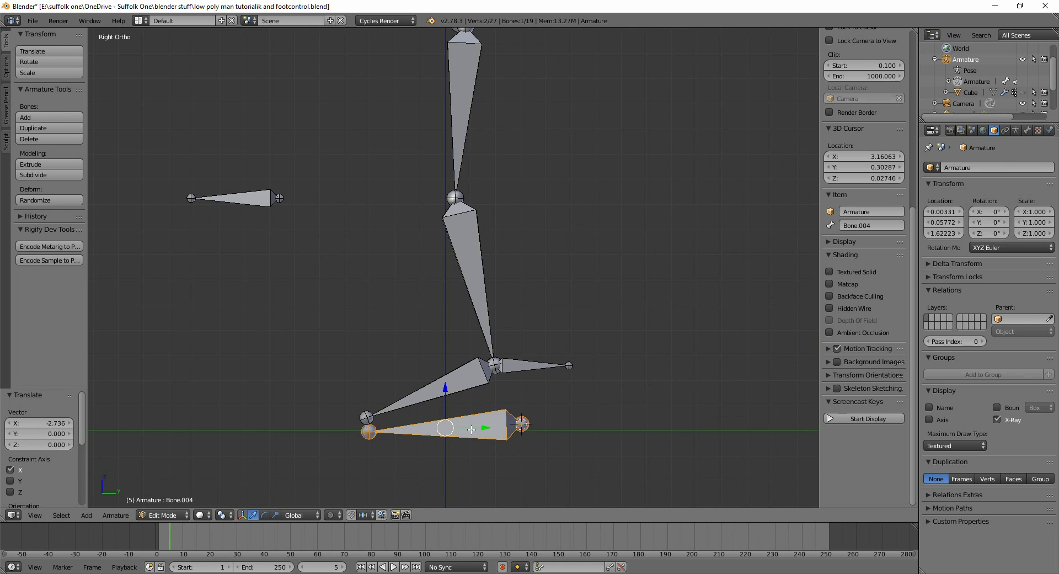
Parent the foot bone to Bone.004 with Keep Offset and switch the armature to Pose Mode.
{"action": "left_click", "coordinate": [533, 365]}
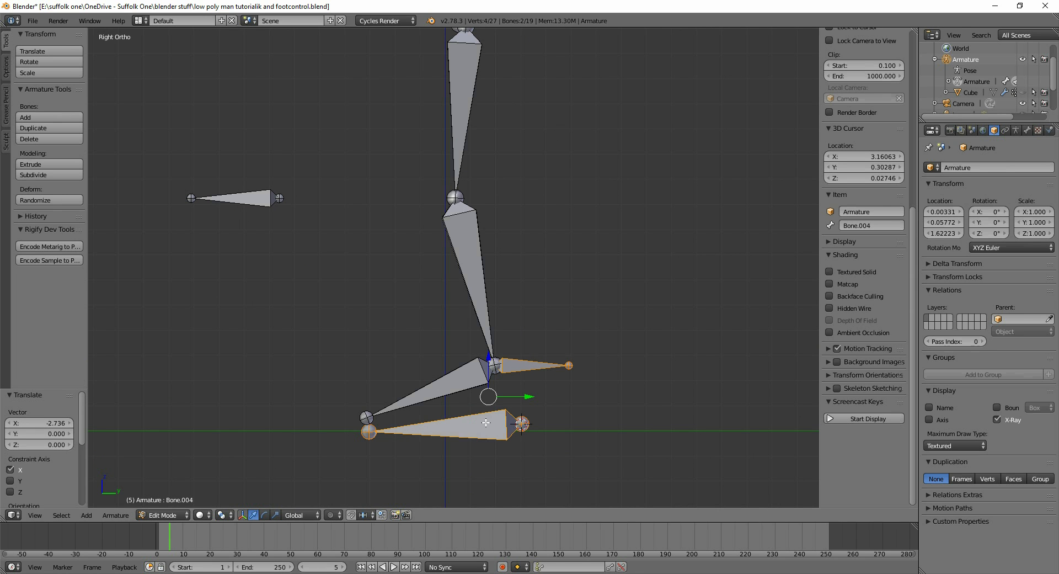
{"action": "mouse_move", "coordinate": [467, 423]}
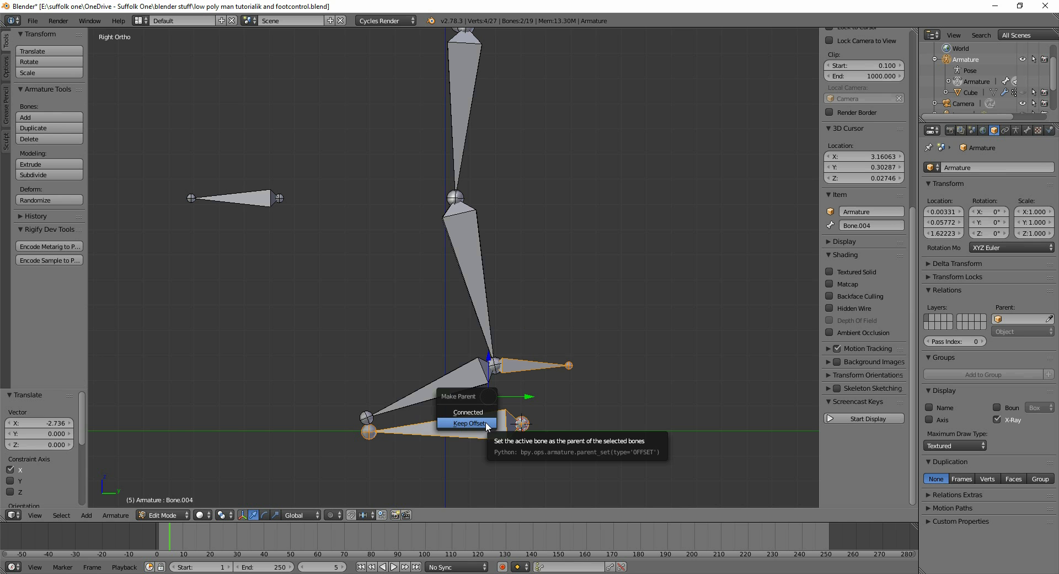
{"action": "left_click", "coordinate": [468, 423]}
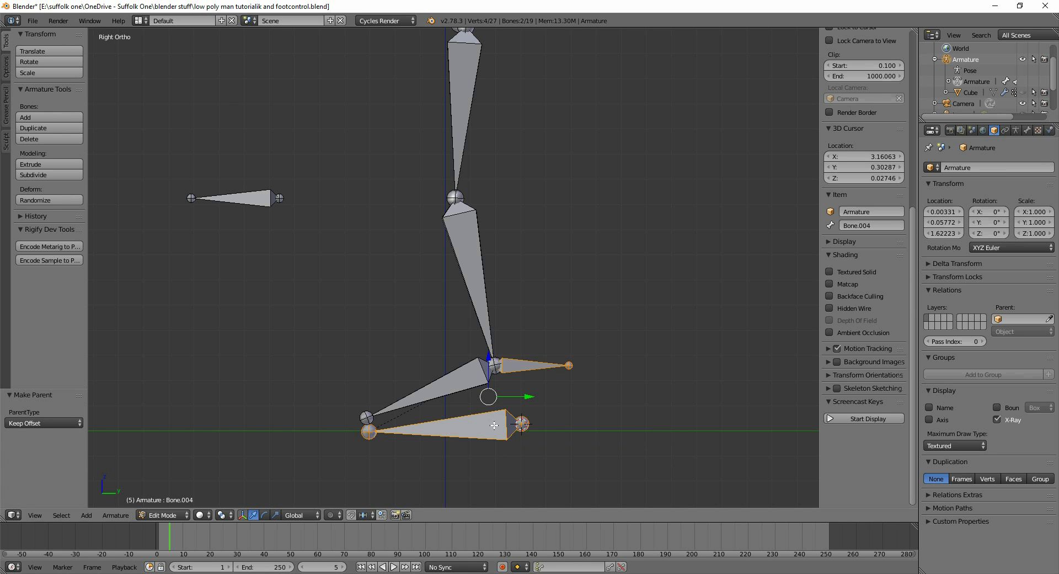
{"action": "left_click", "coordinate": [162, 514]}
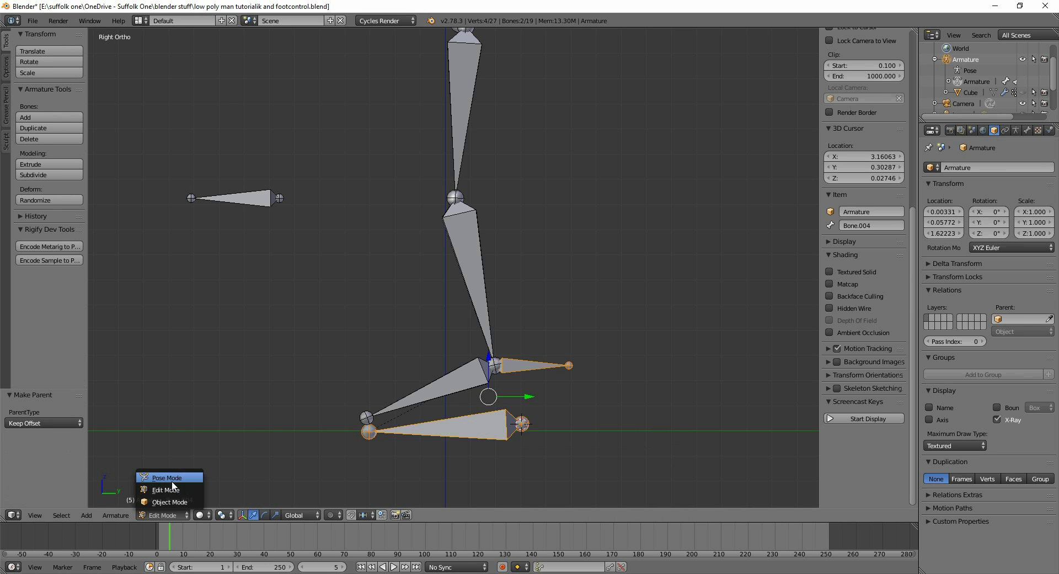
{"action": "left_click", "coordinate": [167, 477]}
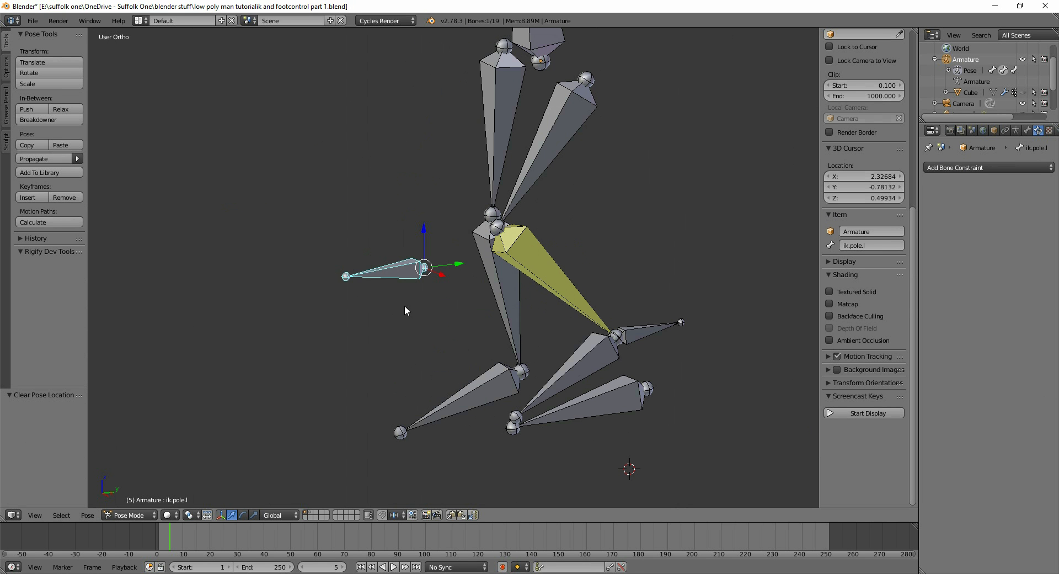
Check the foot.l bone's properties to confirm Bone.004 is its parent.
{"action": "left_click", "coordinate": [635, 389]}
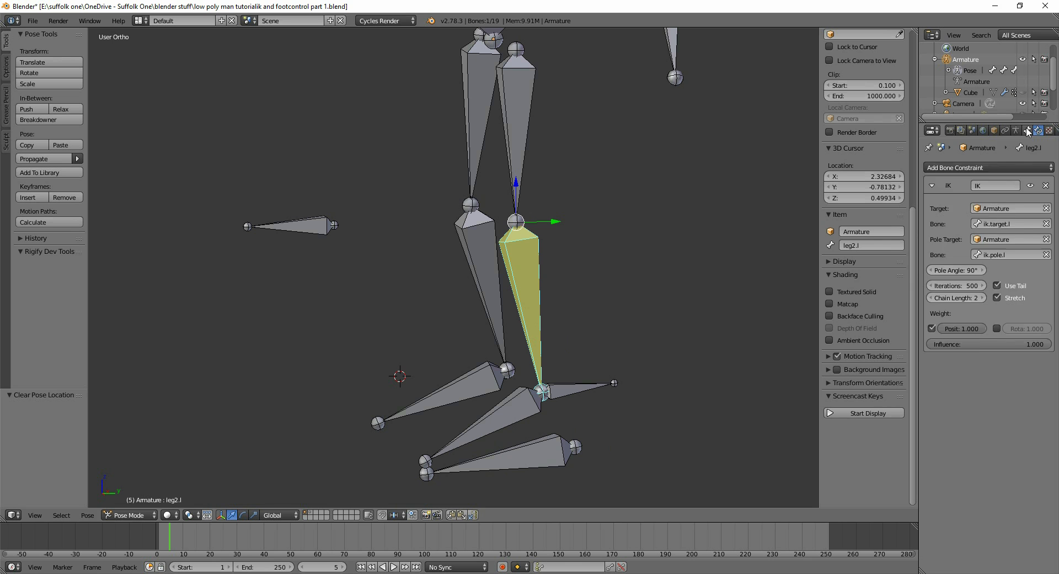
{"action": "left_click", "coordinate": [1027, 130]}
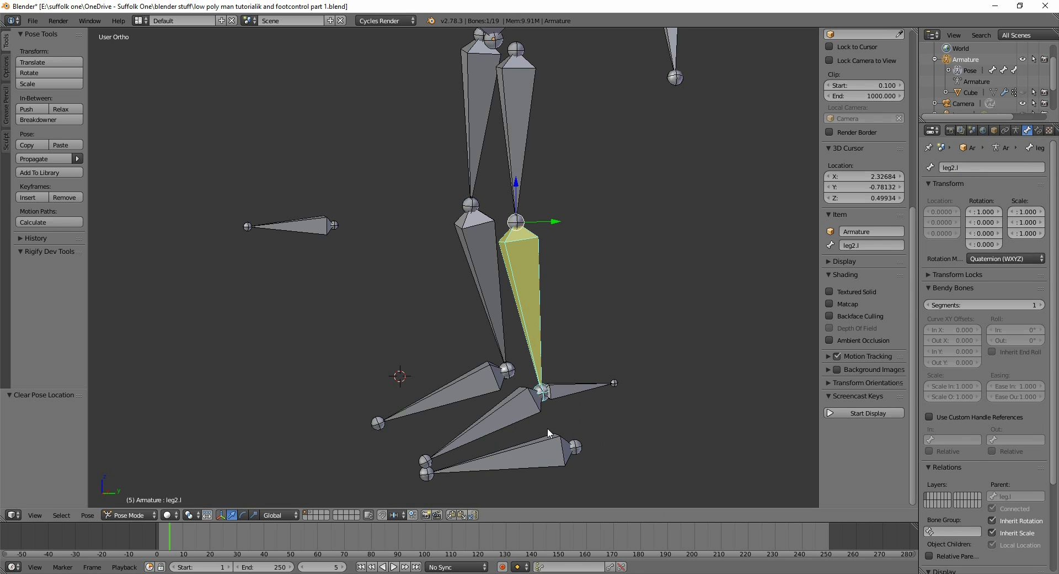
{"action": "left_click", "coordinate": [547, 402]}
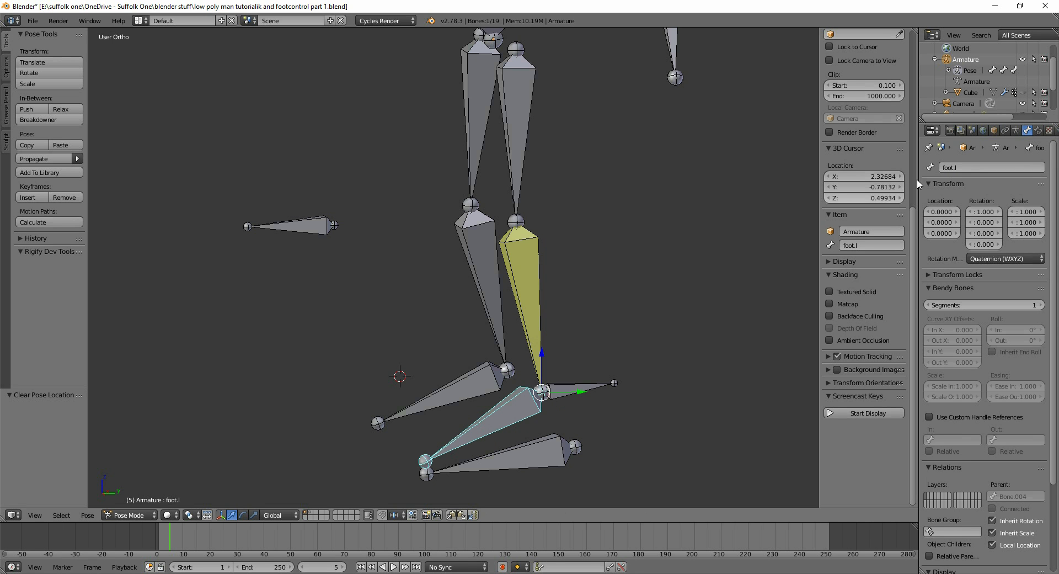
Add a Copy Location constraint to foot.l and target the Armature, bone leg2.l.
{"action": "left_click", "coordinate": [1033, 130]}
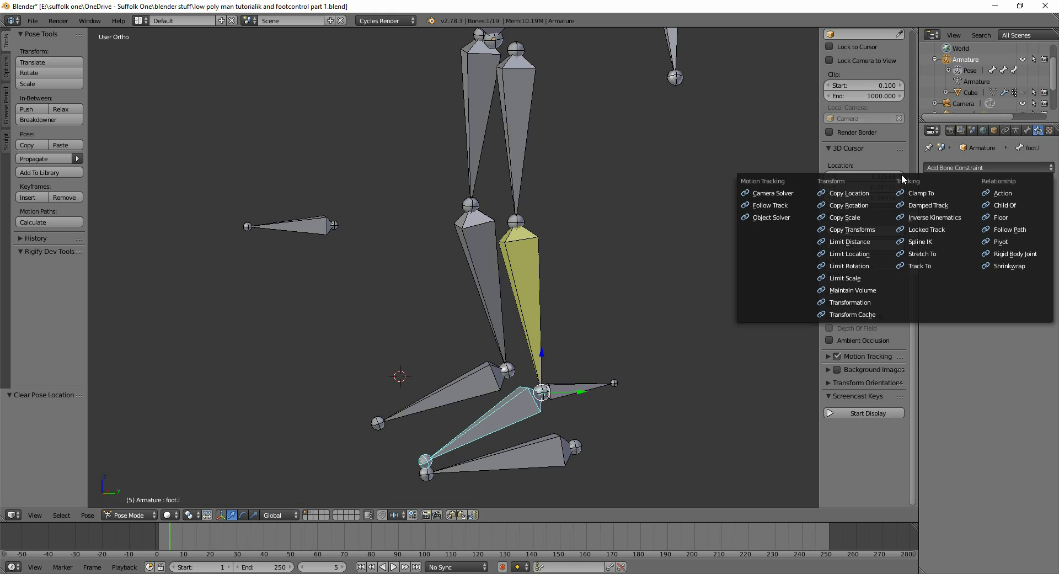
{"action": "left_click", "coordinate": [845, 193]}
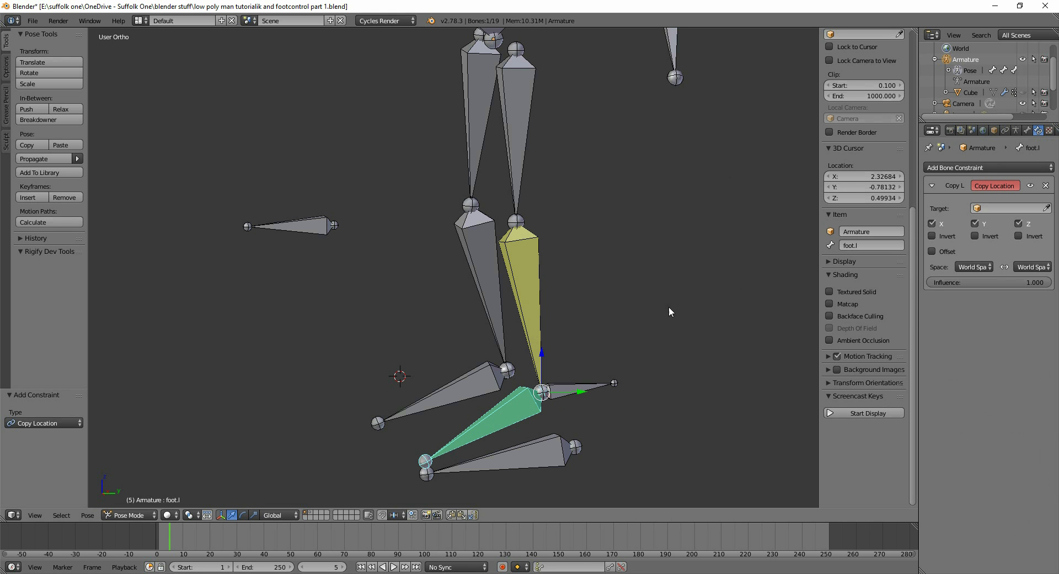
{"action": "left_click", "coordinate": [1010, 208]}
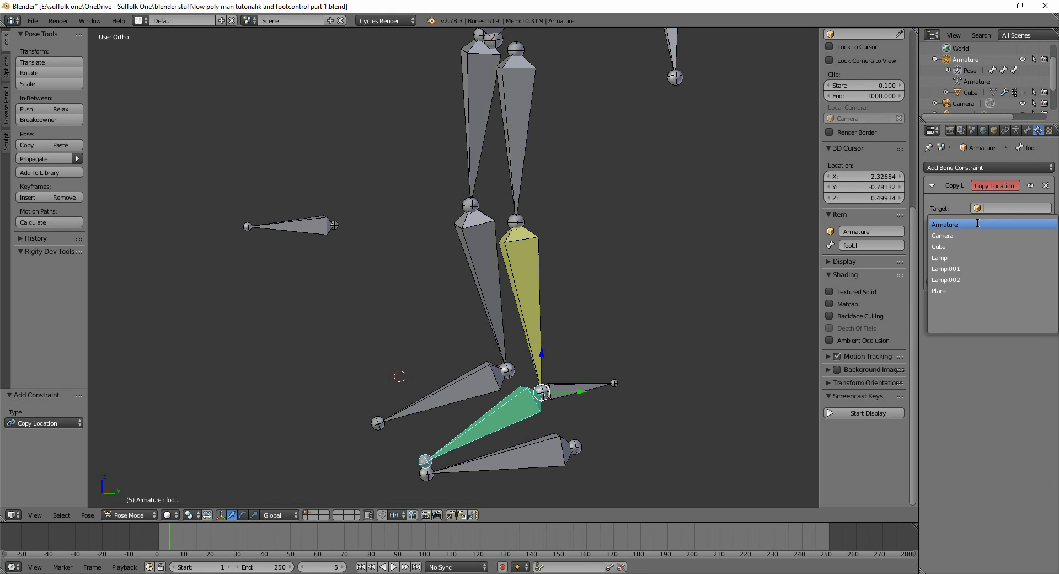
{"action": "left_click", "coordinate": [945, 224]}
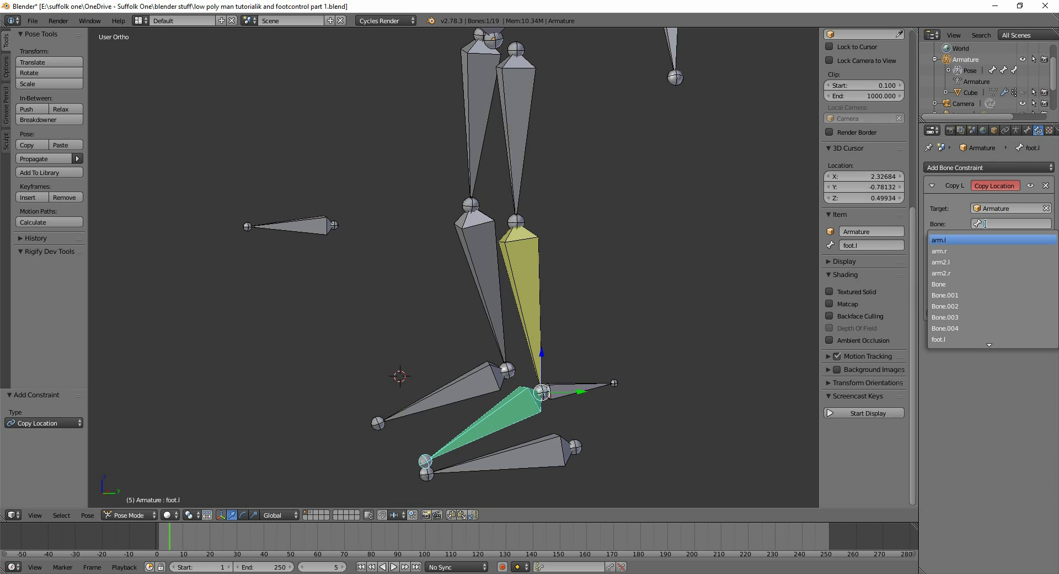
{"action": "scroll", "scroll_direction": "down", "scroll_amount": 3}
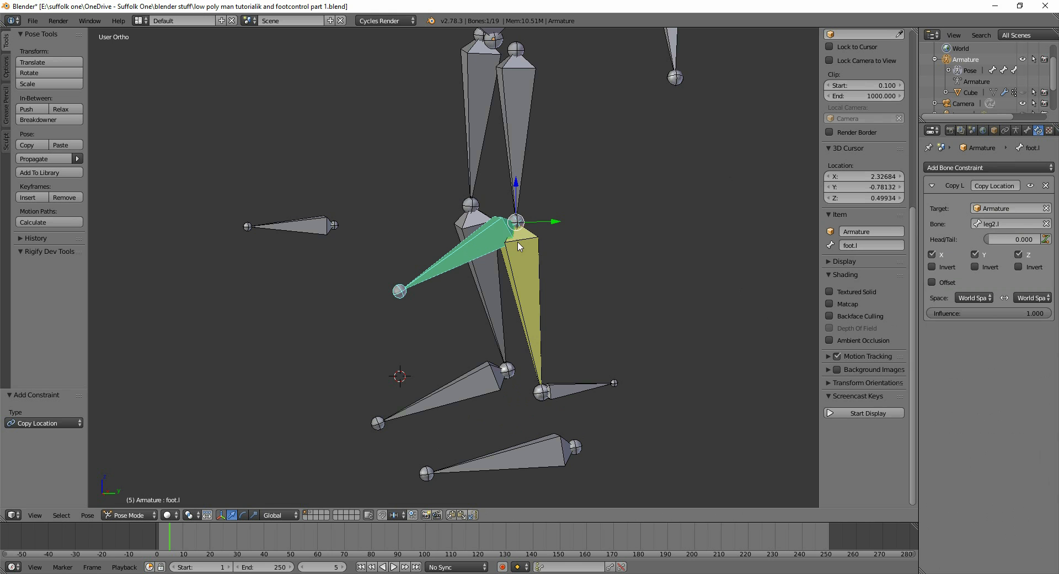
{"action": "mouse_move", "coordinate": [1014, 240]}
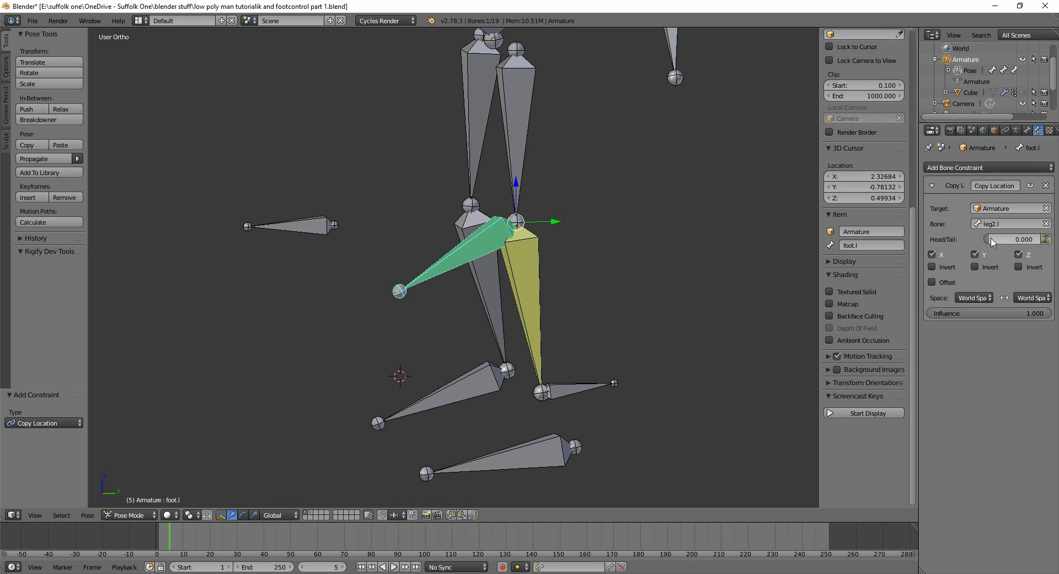